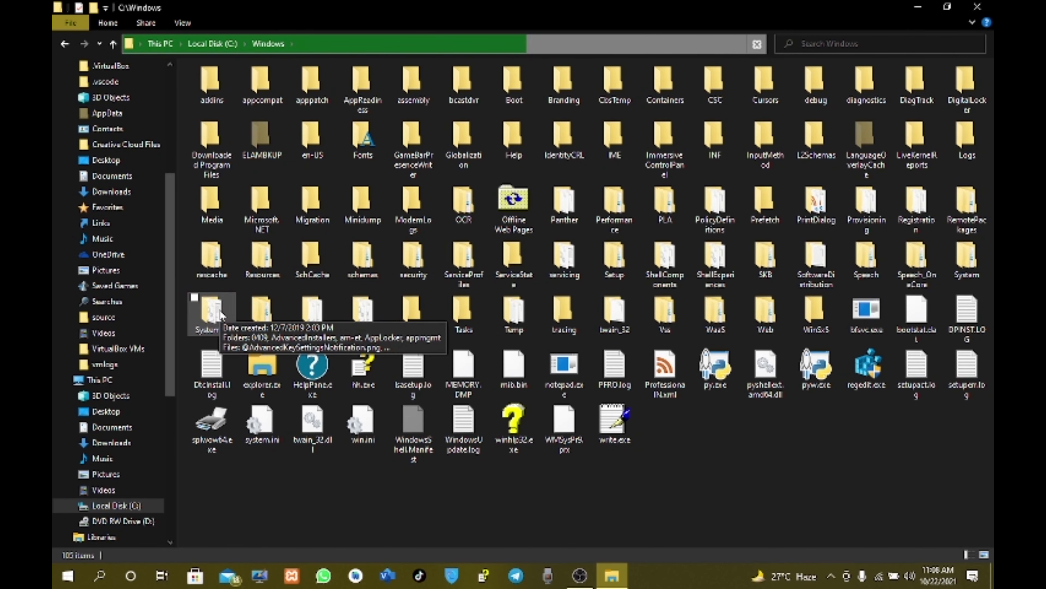
Step: Browse into the System32 folder, look through its contents, and return to the Windows folder
double_click(211, 314)
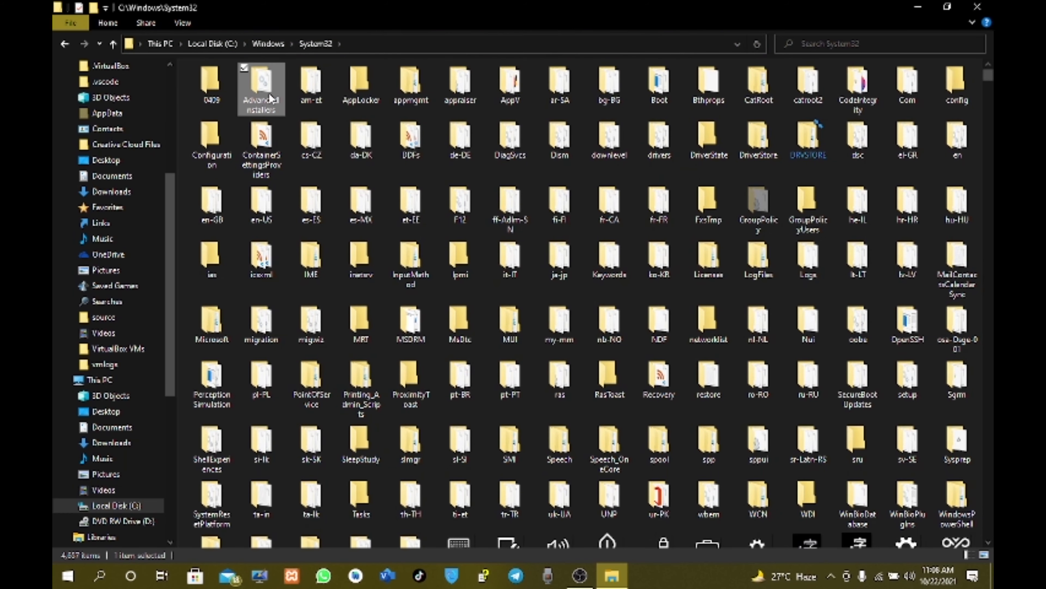
scroll("down", 3)
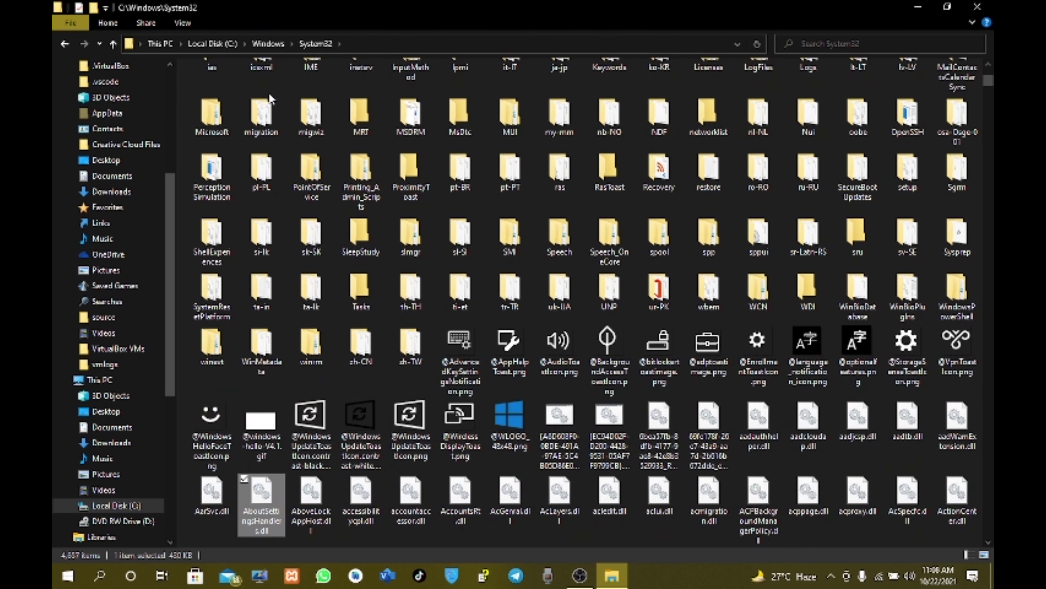
scroll("down", 3)
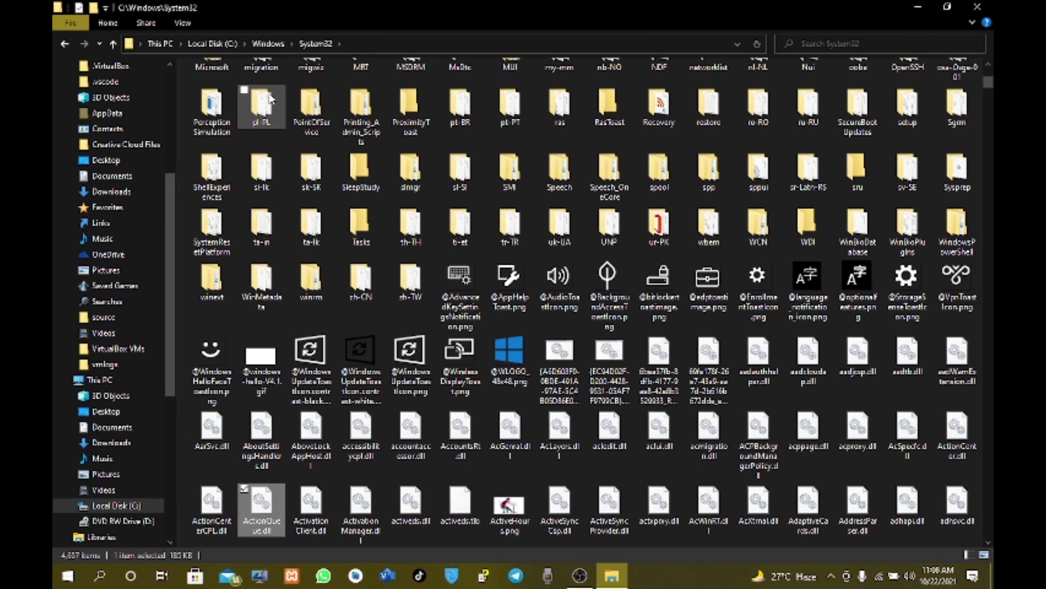
mouse_move(262, 106)
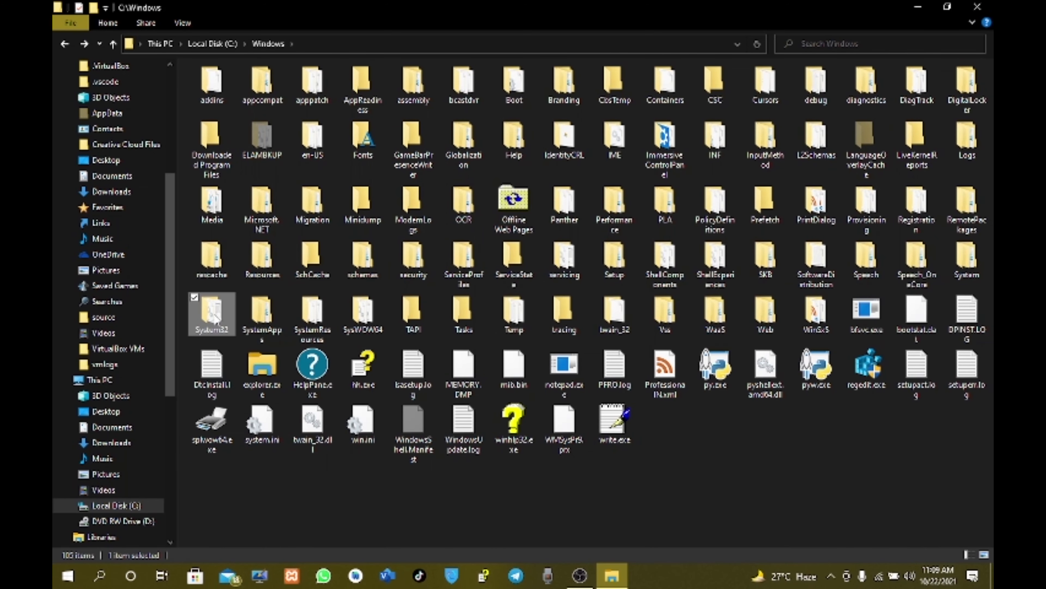
mouse_move(212, 310)
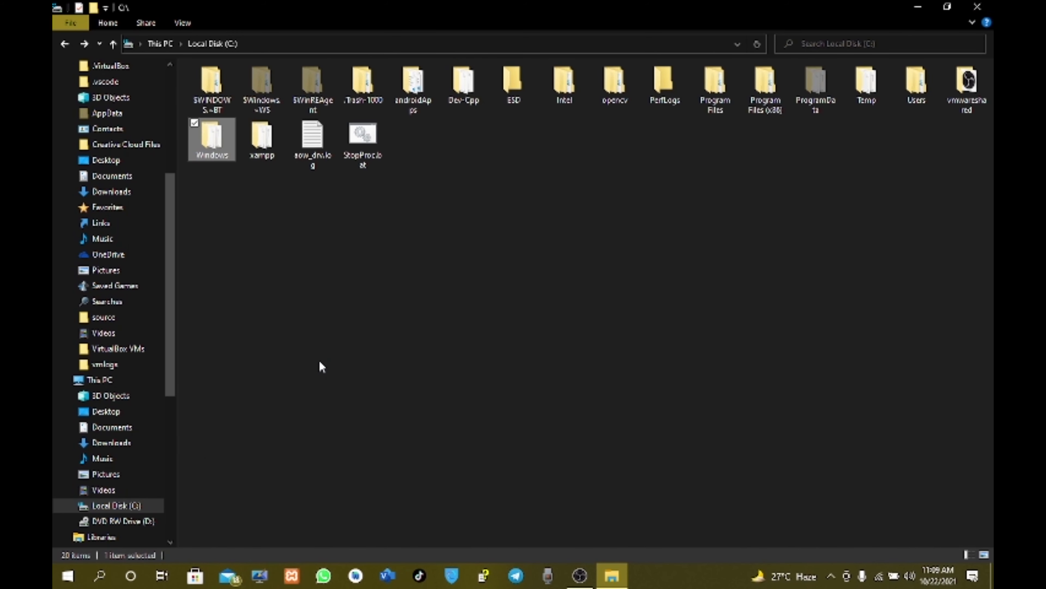
left_click(99, 380)
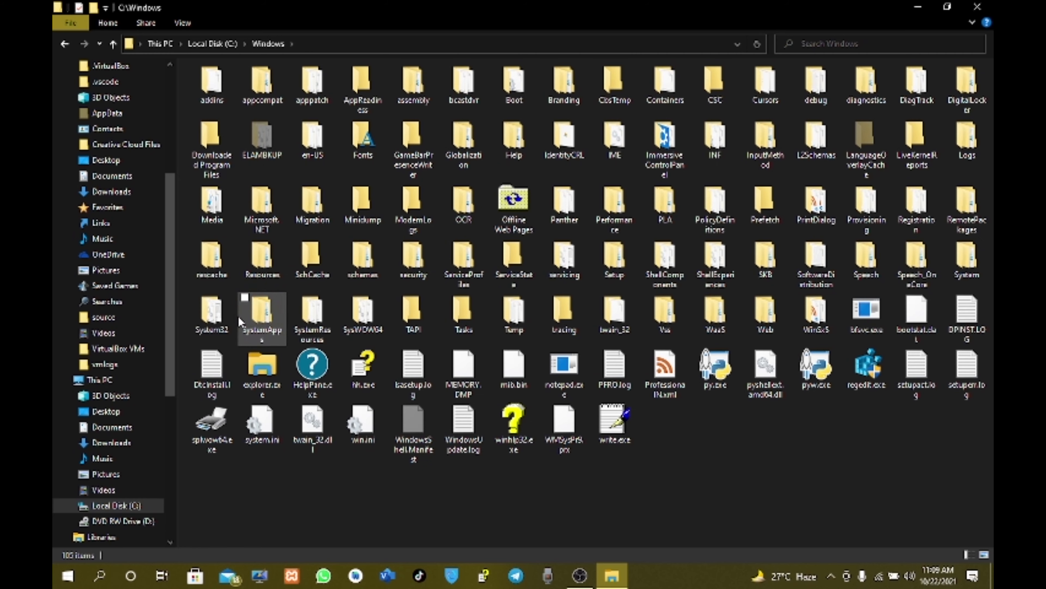
Step: Reopen System32 and select a couple of folders inside it
double_click(211, 314)
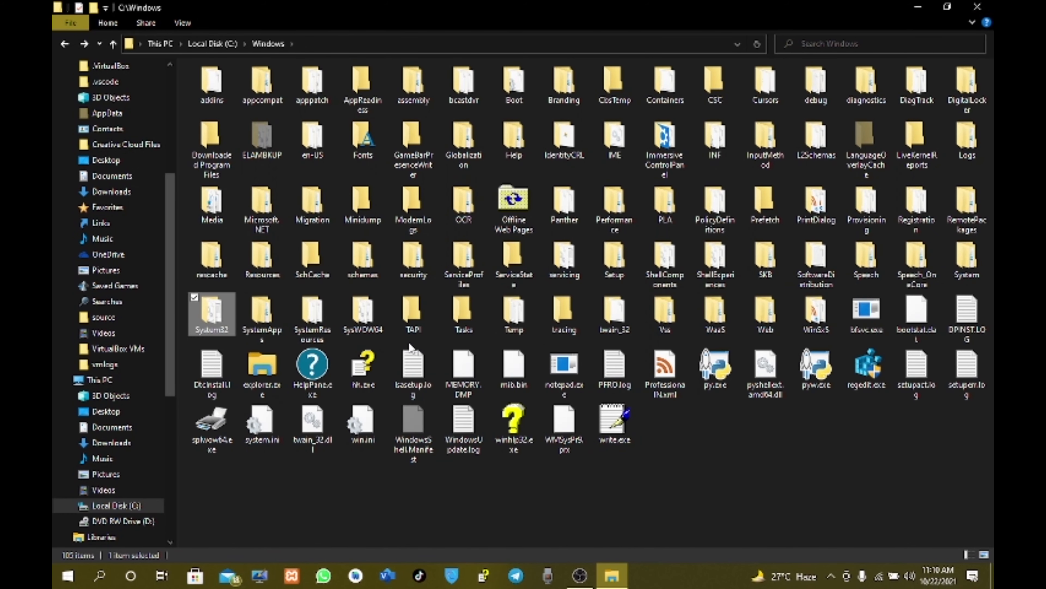
double_click(211, 314)
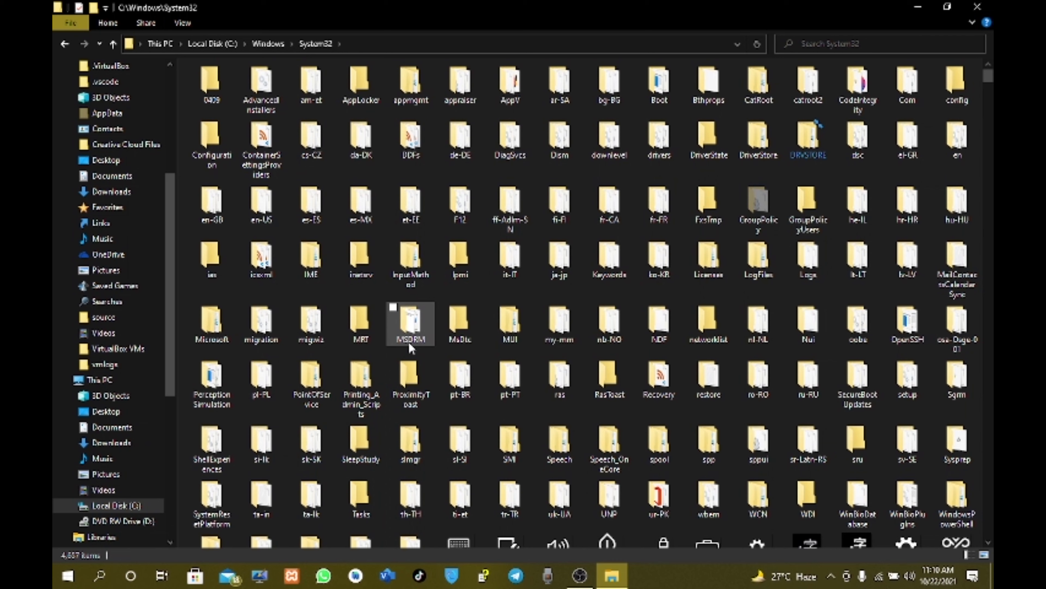
left_click(509, 260)
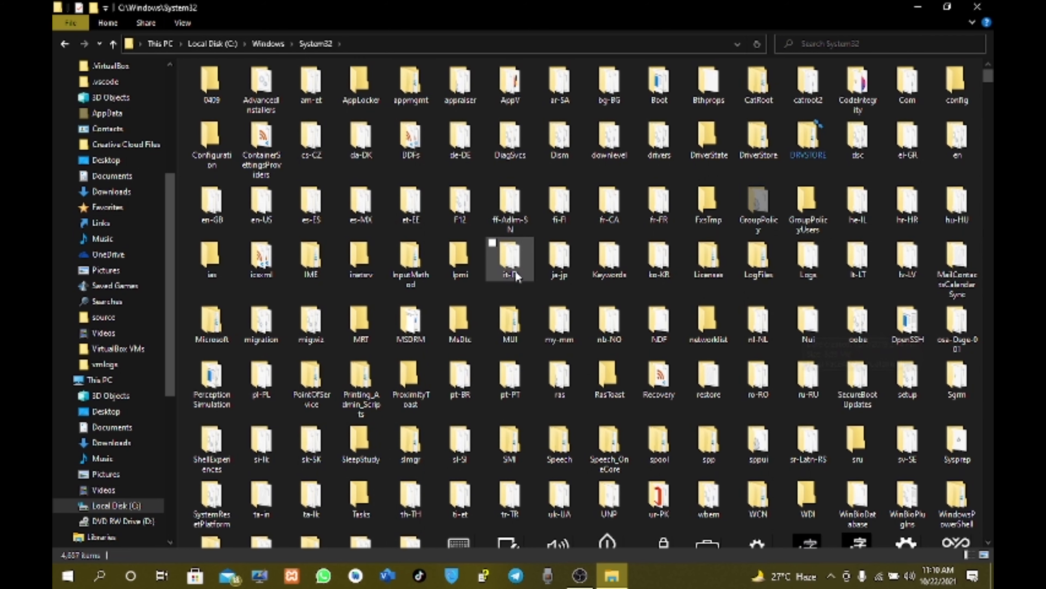
left_click(511, 259)
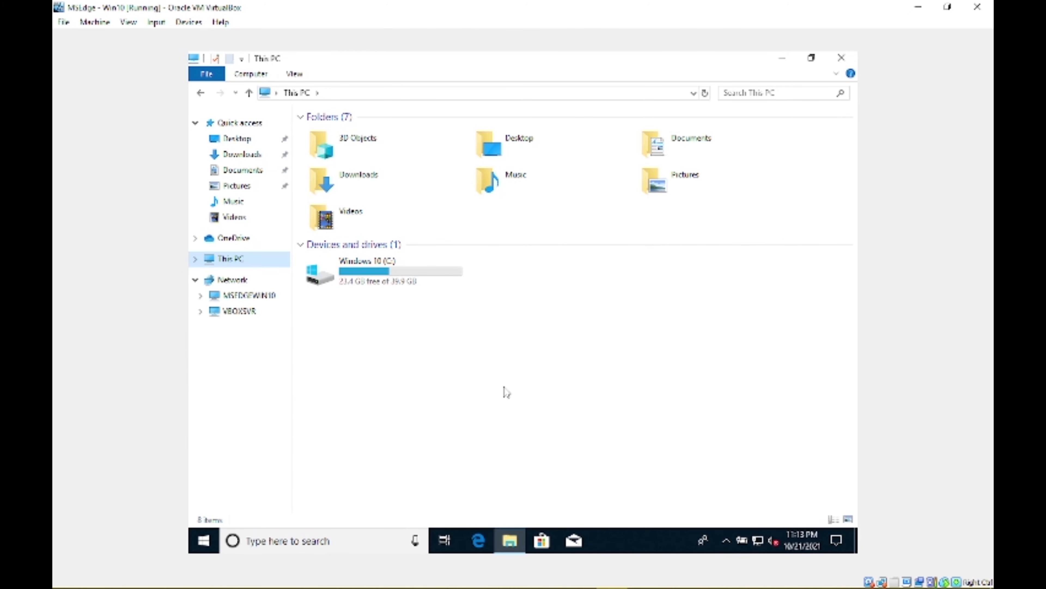
Step: Navigate from the Windows 10 (C:) drive into the Windows folder and open System32
left_click(384, 270)
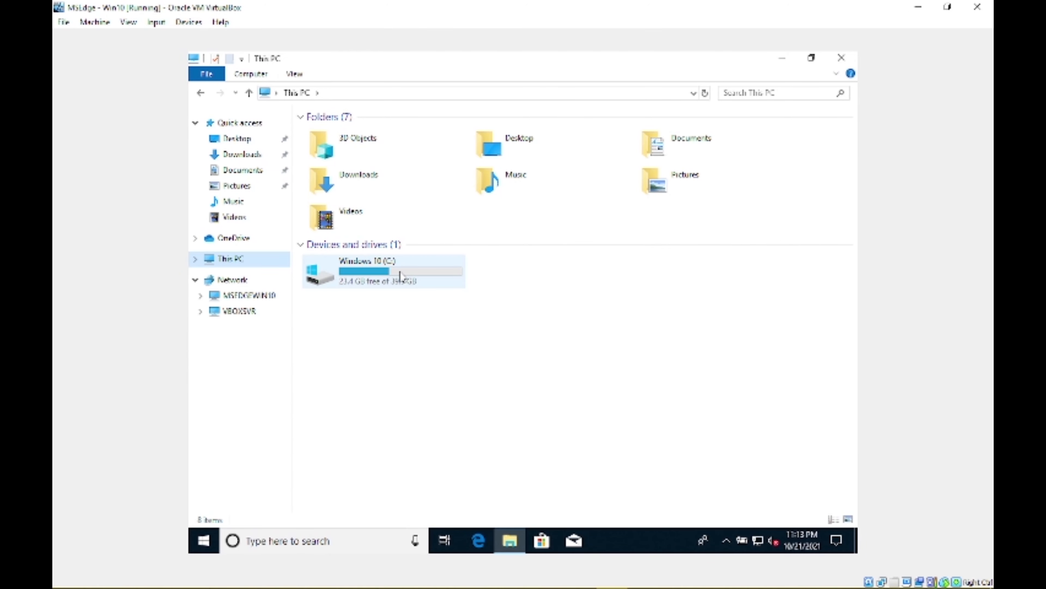
mouse_move(384, 272)
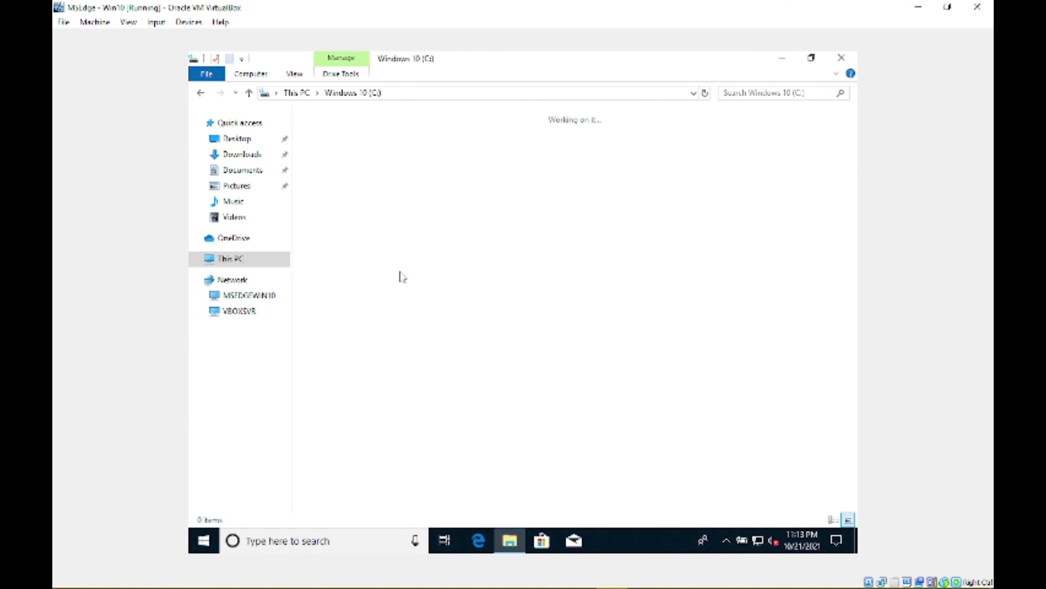
left_click(752, 143)
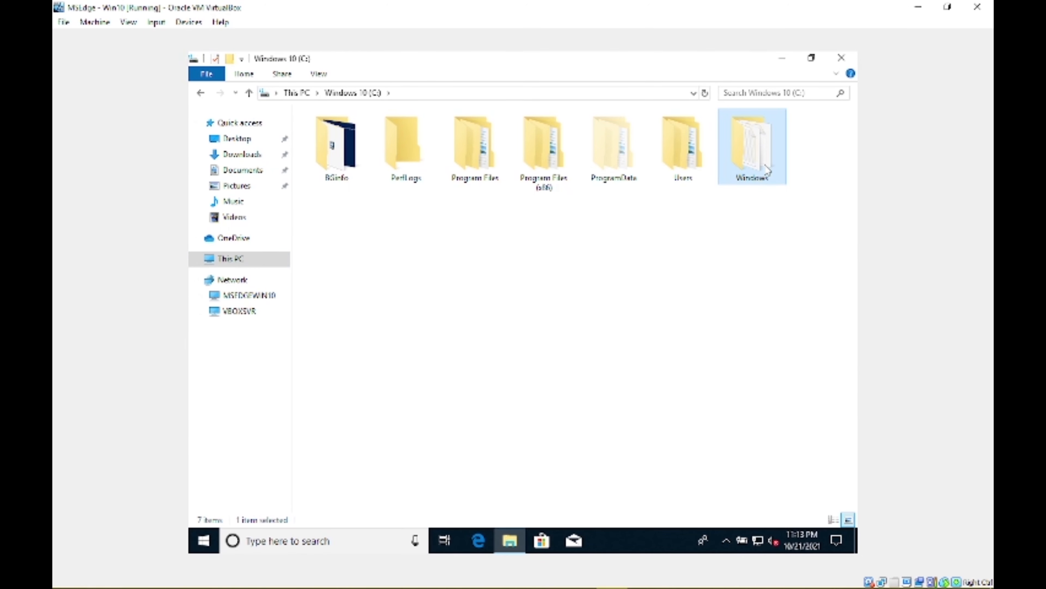
double_click(752, 140)
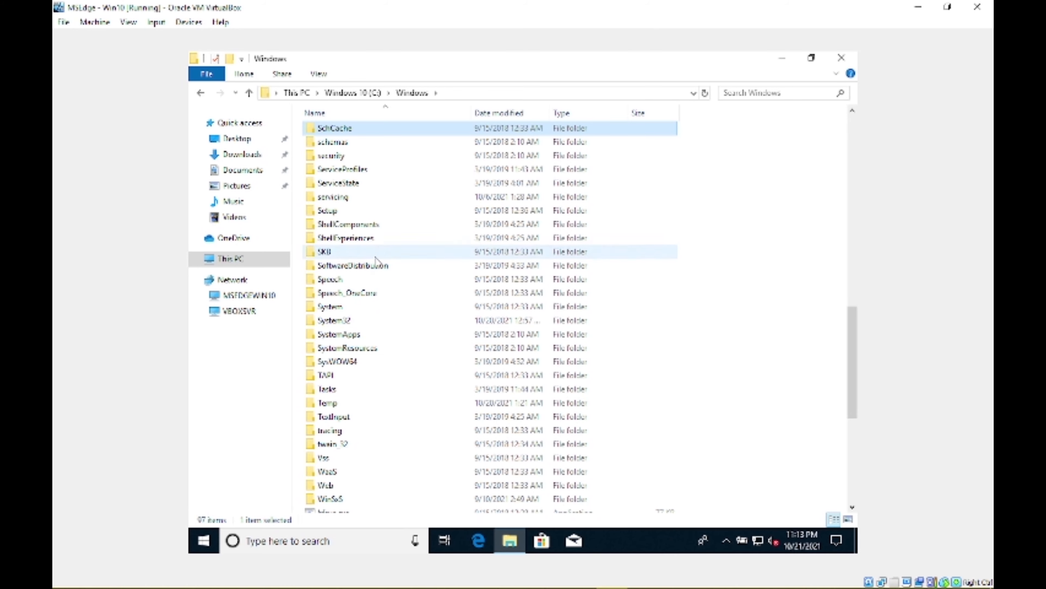
left_click(333, 320)
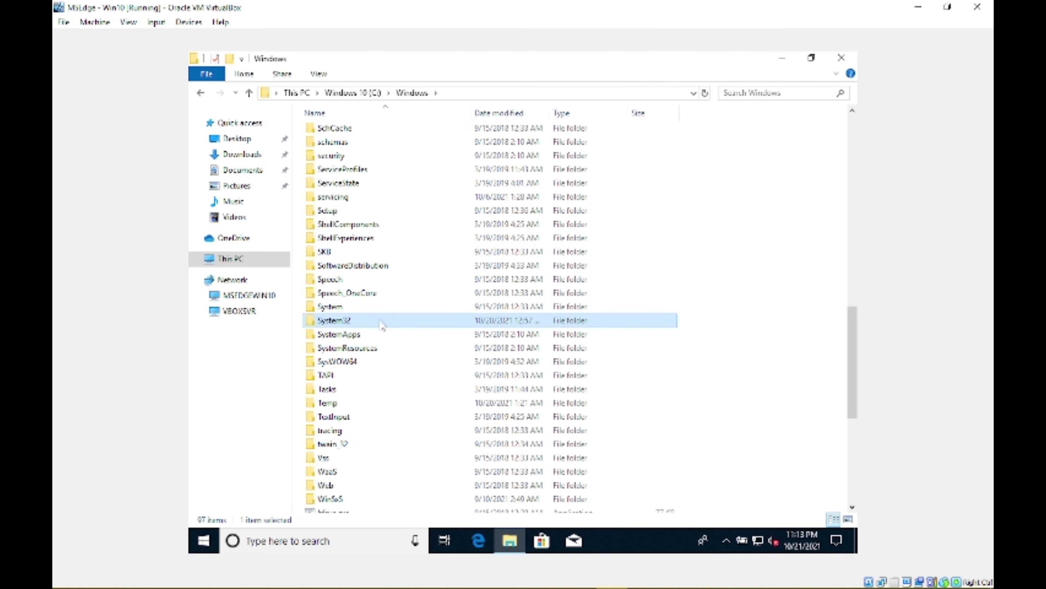
double_click(335, 320)
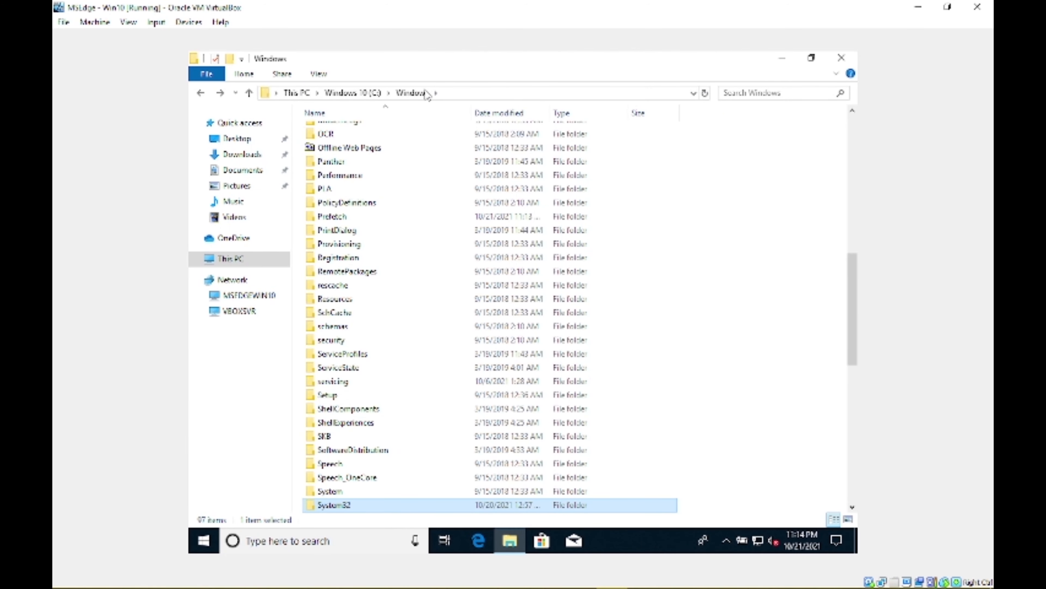
Step: Go back to C:\Windows, start deleting System32, and reopen it to view its thousands of items
left_click(318, 74)
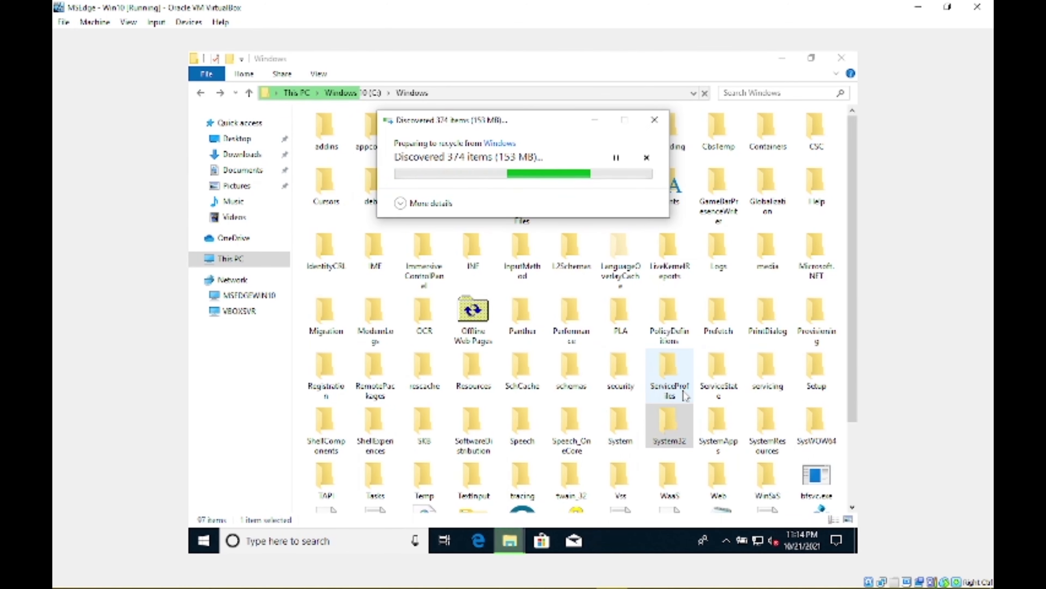
left_click(431, 203)
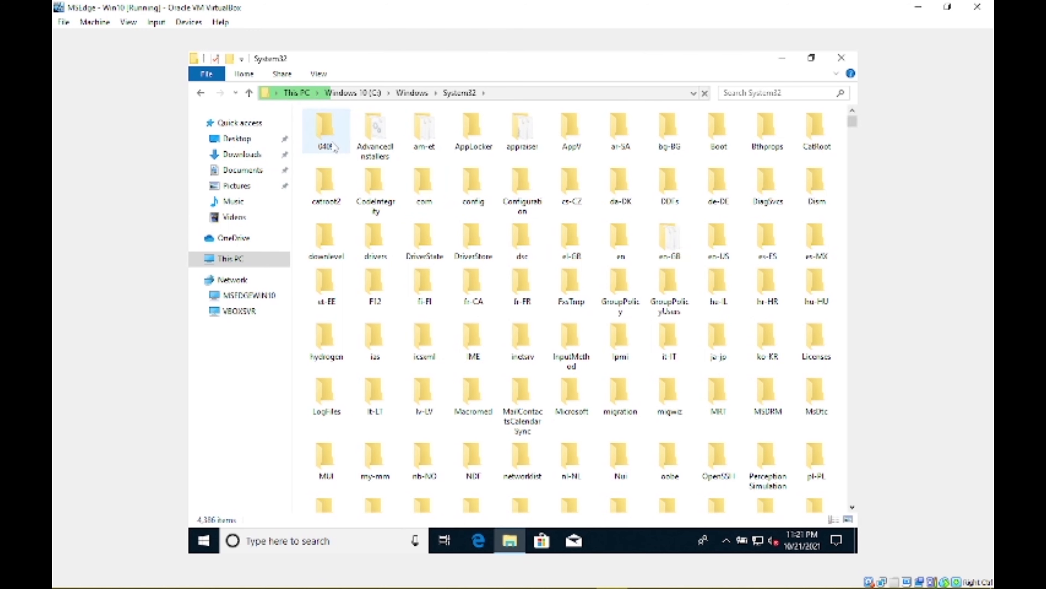
mouse_move(815, 130)
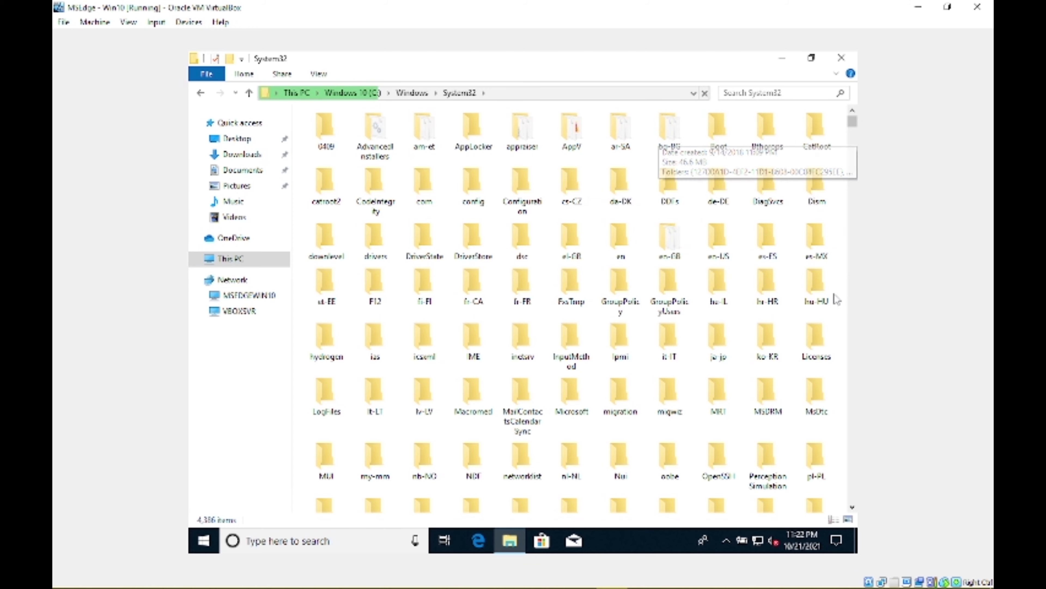
Step: Send System32 items to the Recycle Bin, then cancel the recycling after about 2,570 items
left_click(815, 280)
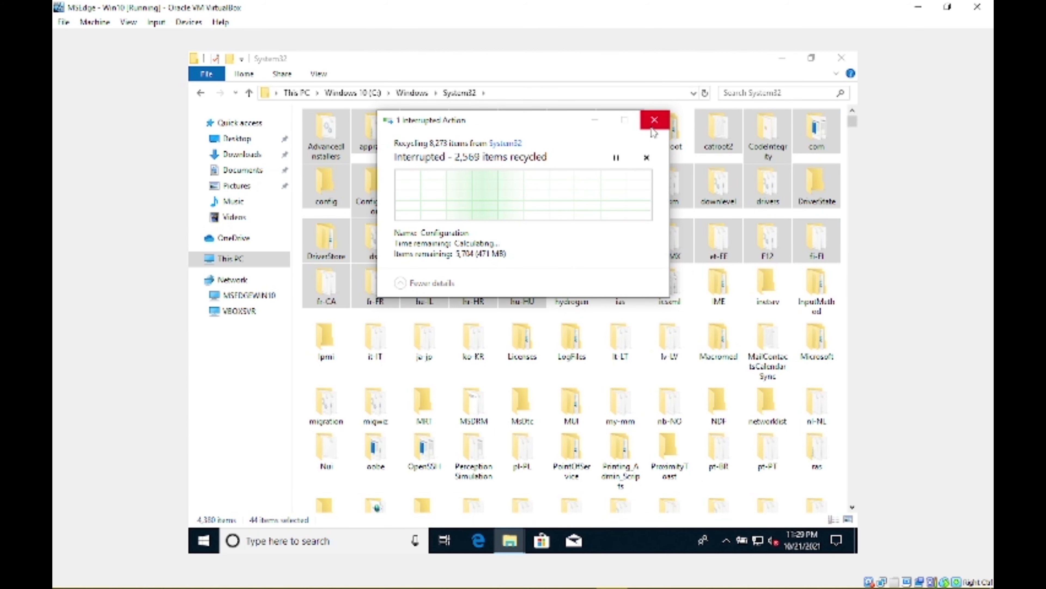
left_click(645, 158)
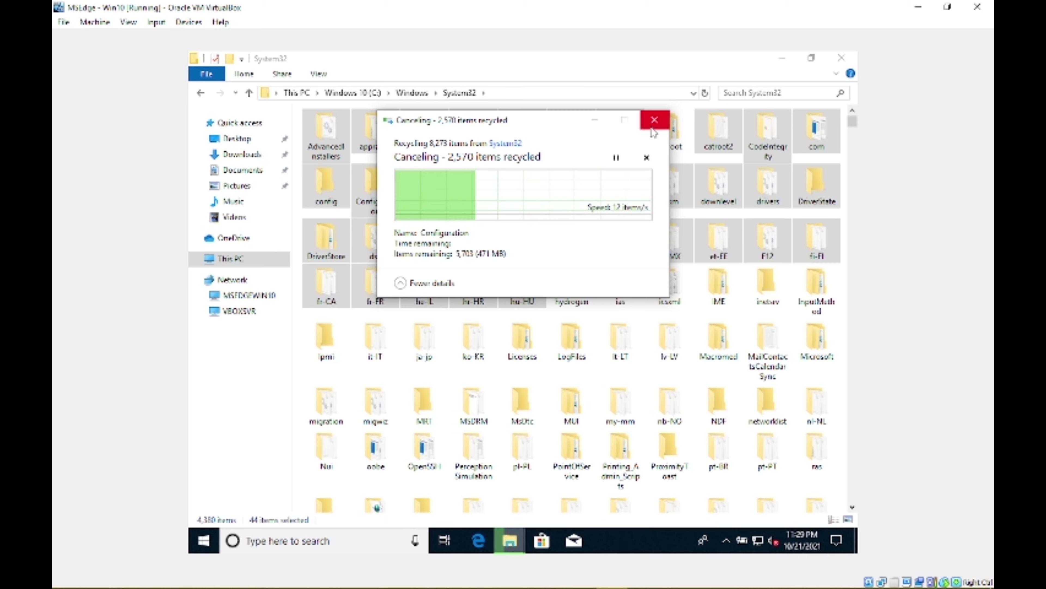
left_click(655, 119)
type("takeown /f")
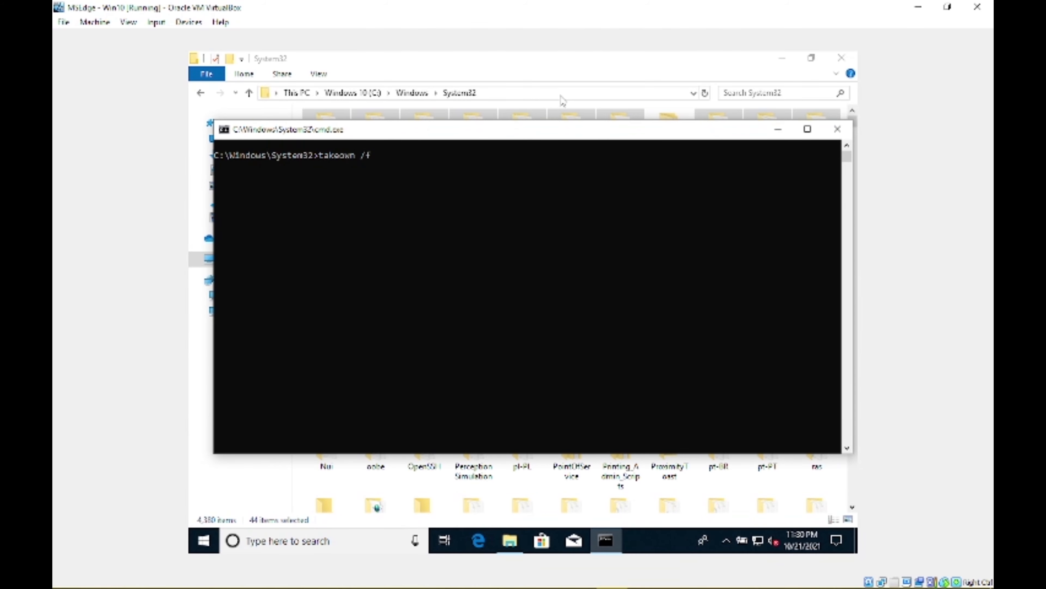
Step: Run takeown /f C:\Windows\System32 to take ownership of the folder
type("C:/")
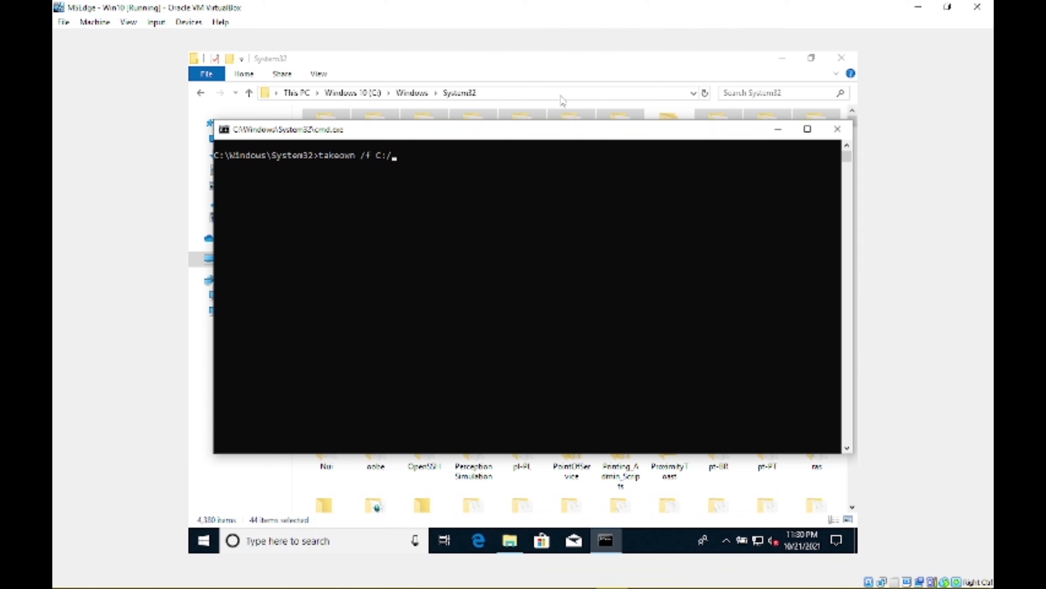
type("Wi")
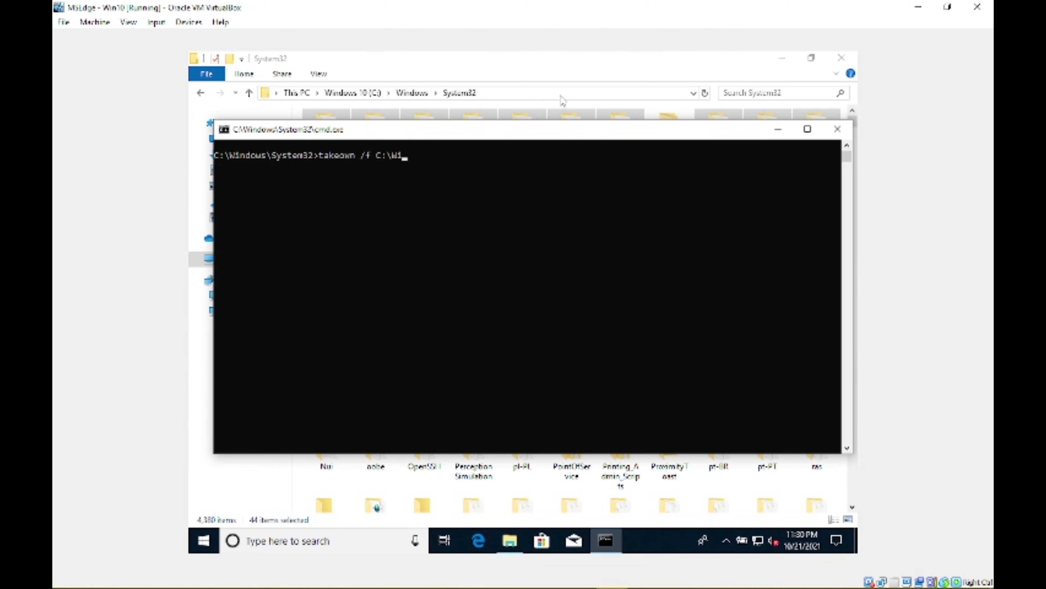
type("ndows\\sys")
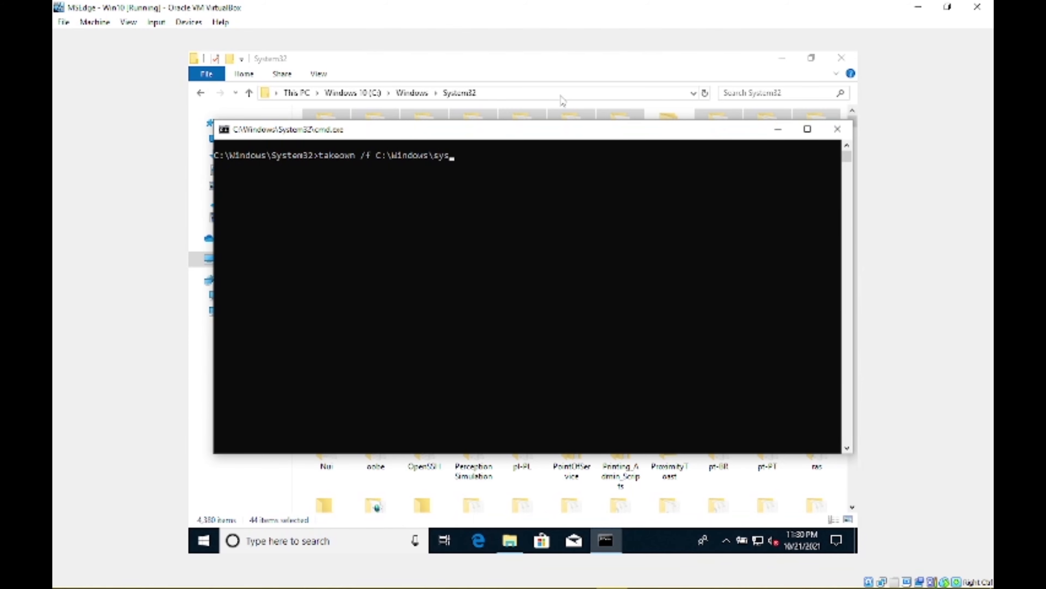
type("tem32")
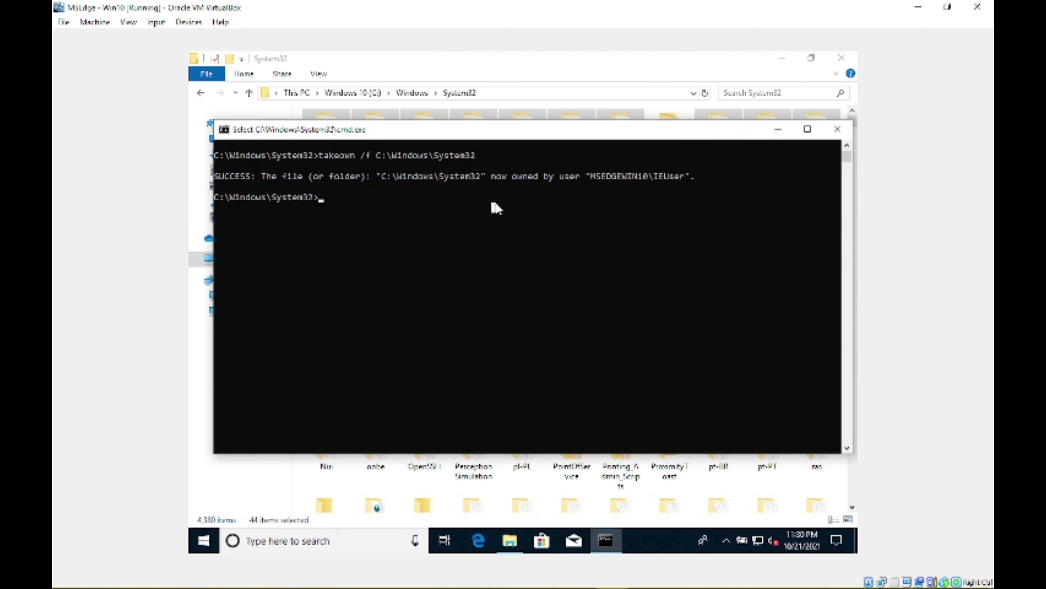
Step: Enter a cacls command for C:\Windows\System32 and close the command prompt
type("cacls C:")
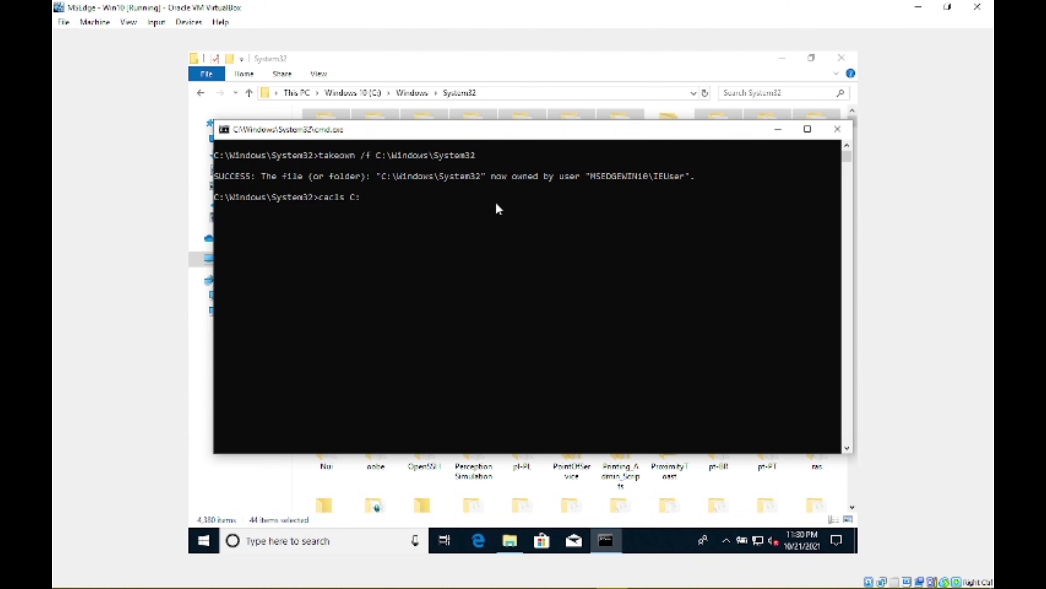
type("Windows\\")
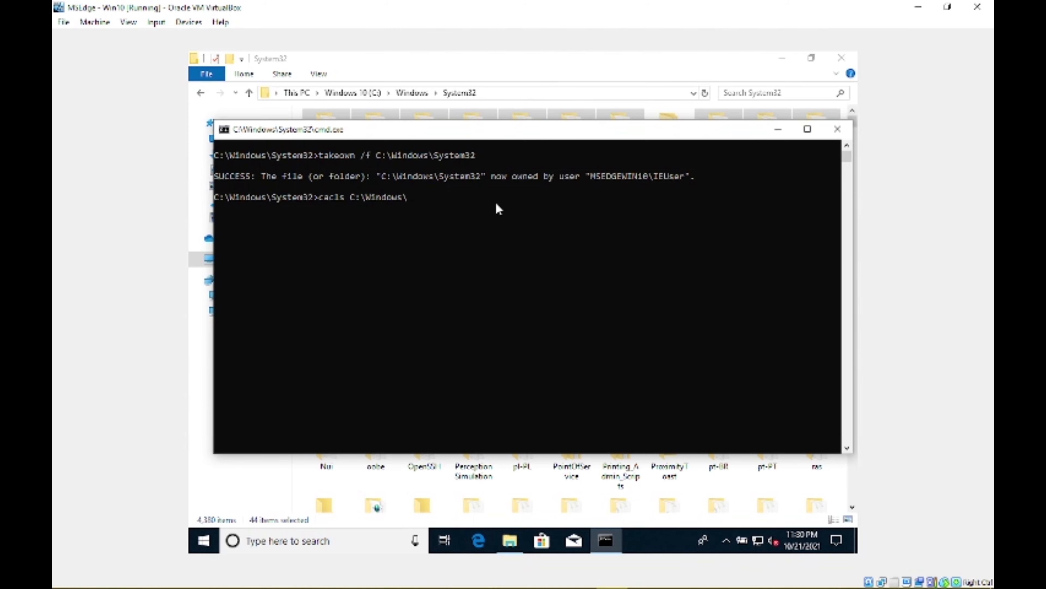
type("System32")
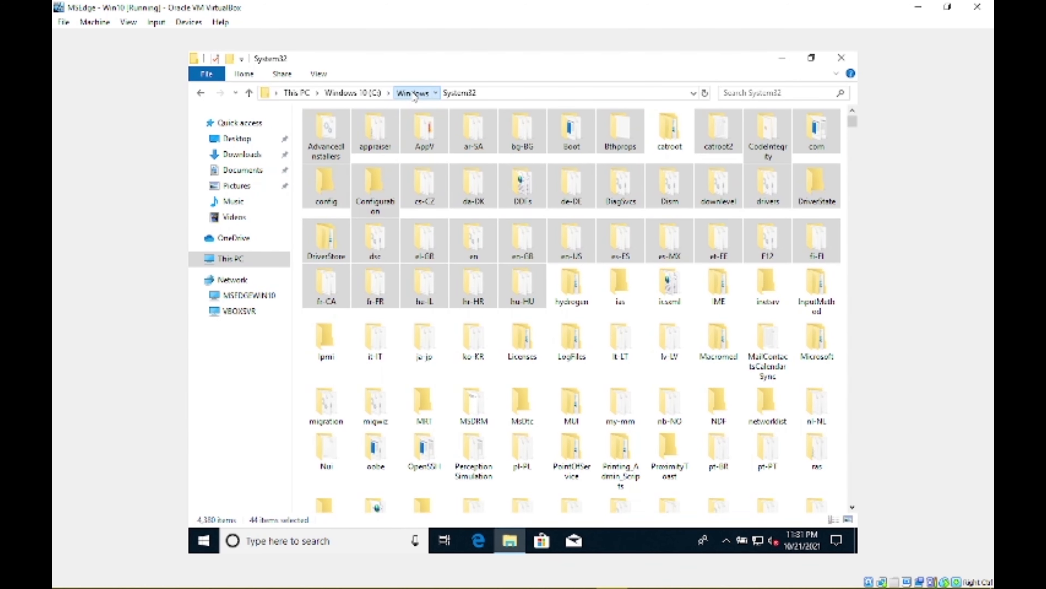
Step: Select System32 in C:\Windows, answer the permission prompt, and launch cmd from the address bar
left_click(413, 93)
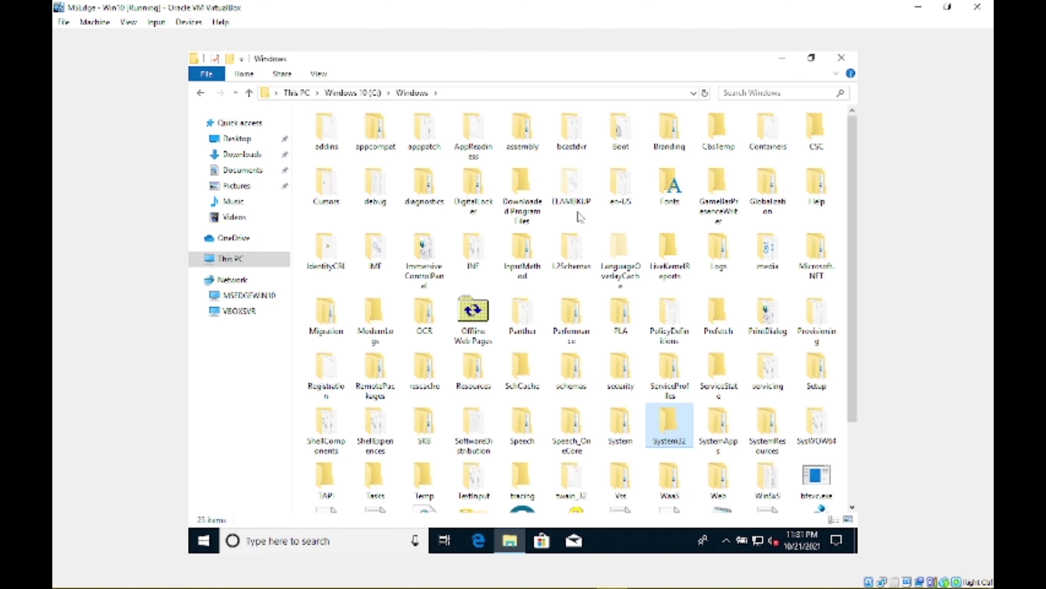
left_click(718, 424)
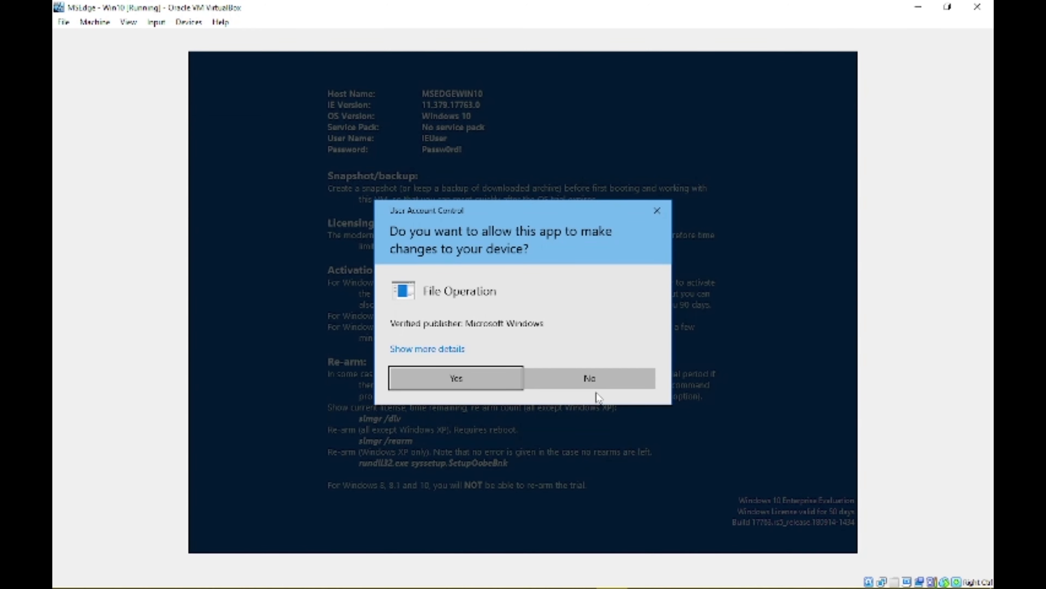
left_click(455, 378)
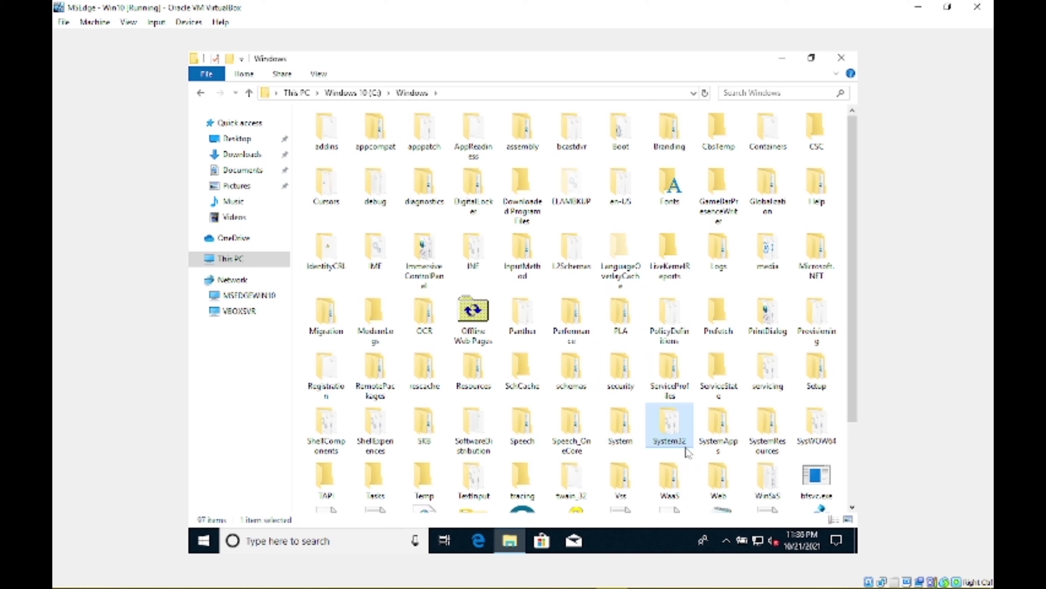
mouse_move(358, 231)
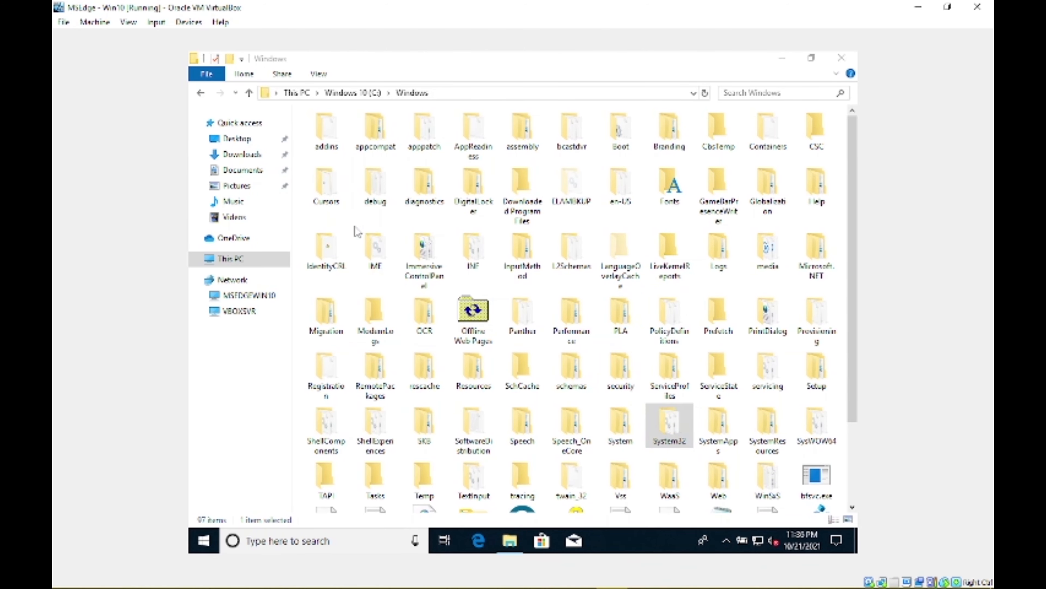
type("cmd")
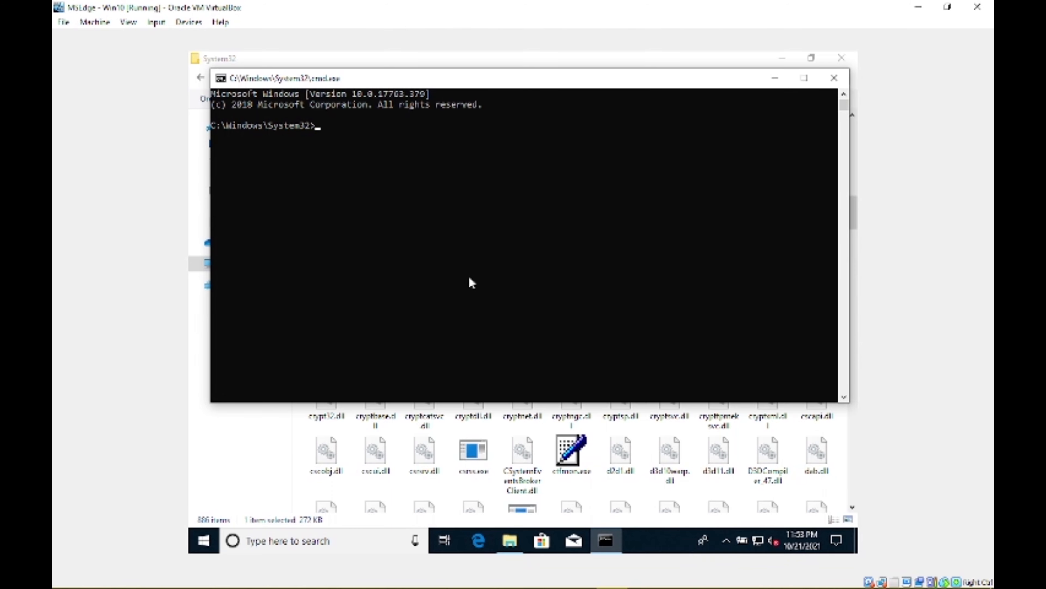
Step: Change to C:\Windows and run rmdir /q /s System32, watching the access-denied errors scroll by
type("cd C:\\Window")
type("rmdir /q /")
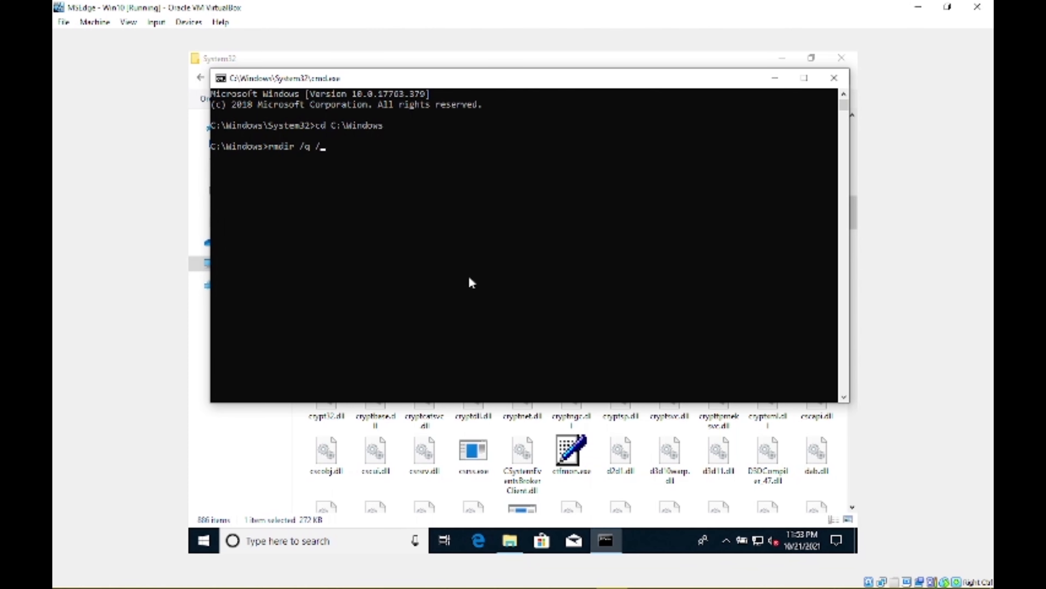
type("s sys")
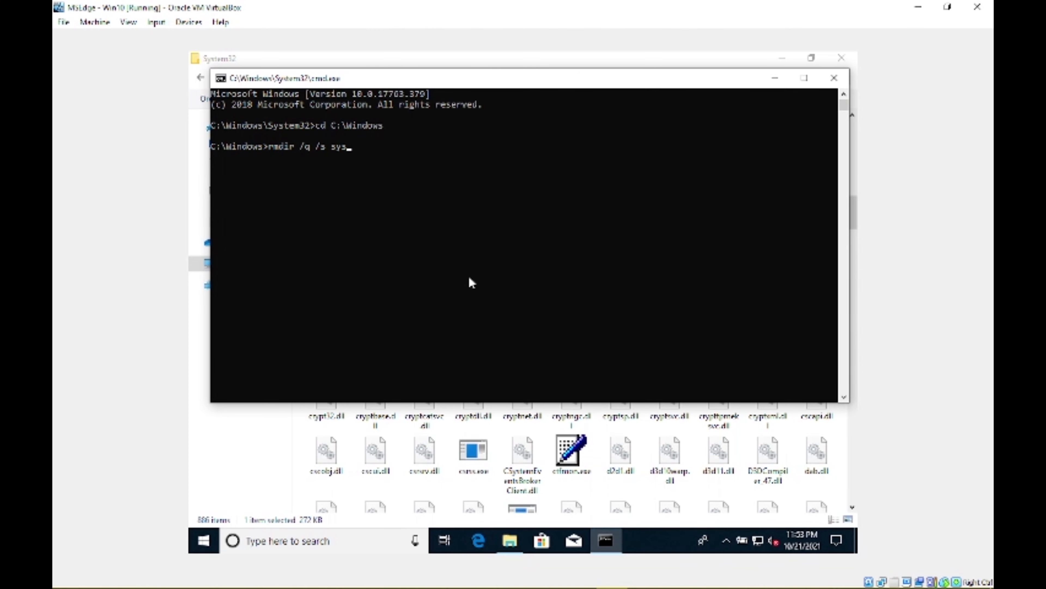
type("tem32")
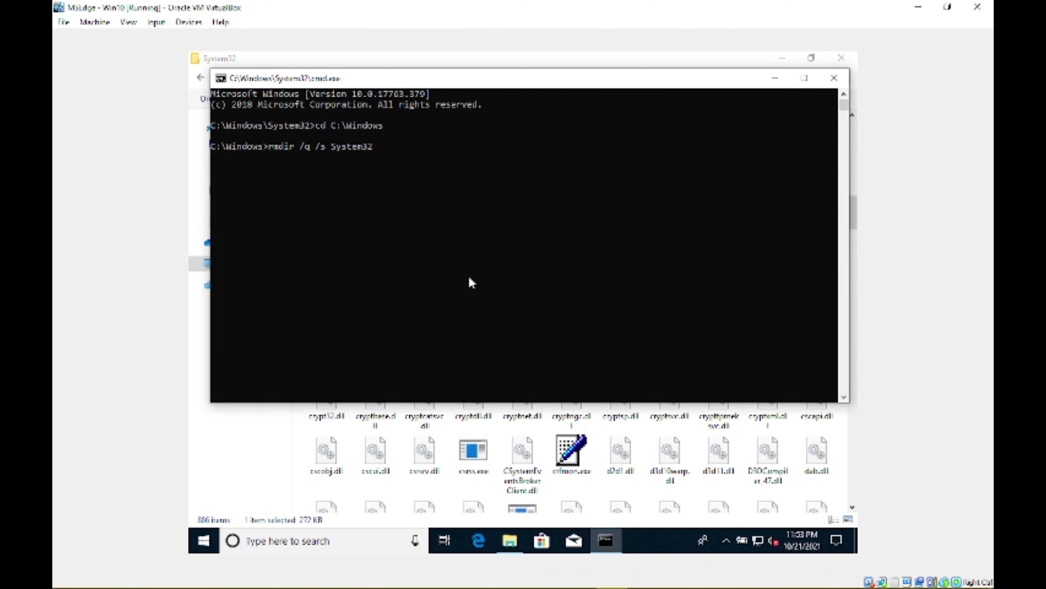
key("enter")
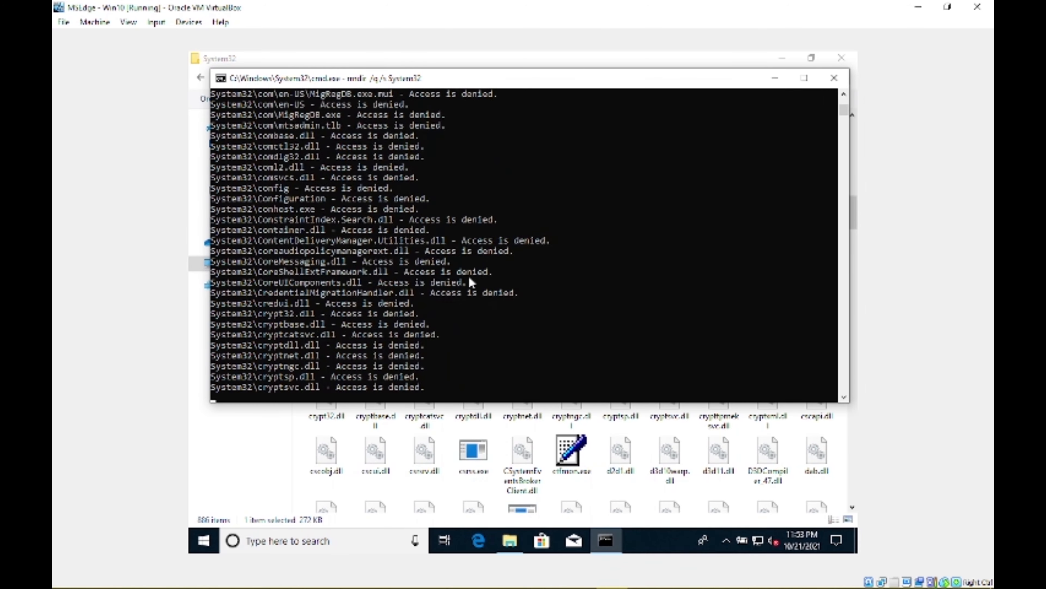
scroll("down", 3)
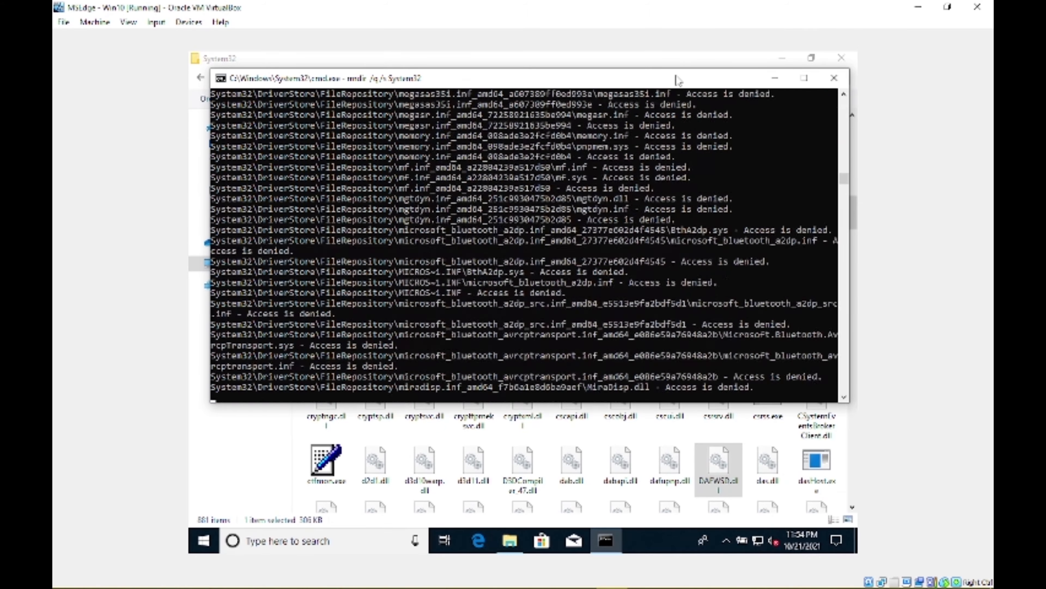
Step: Close the finished command prompt and try a file's context menu, dismissing the 'application not found' error
right_click(230, 262)
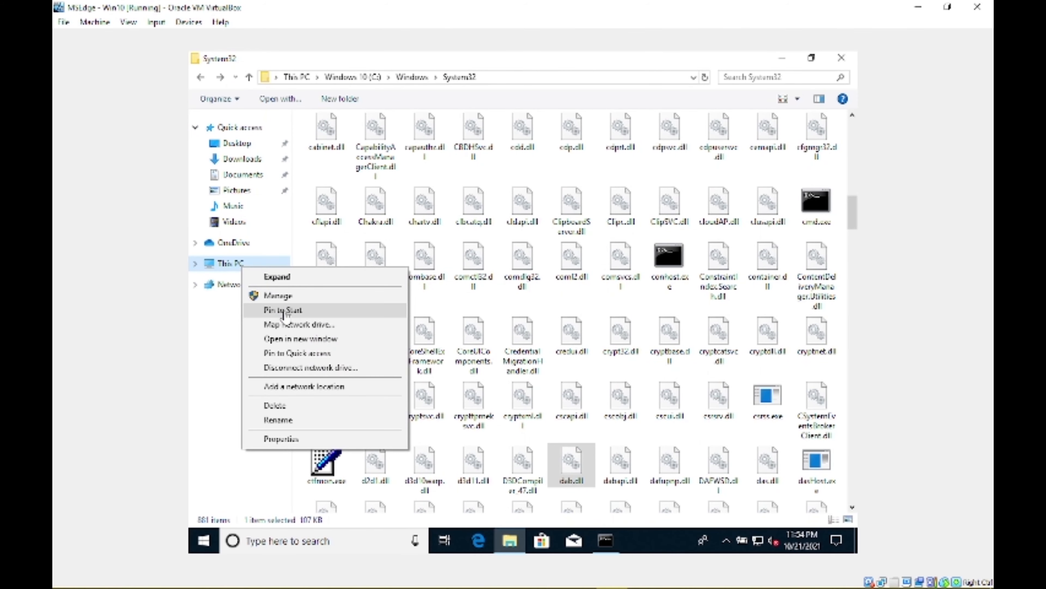
left_click(606, 541)
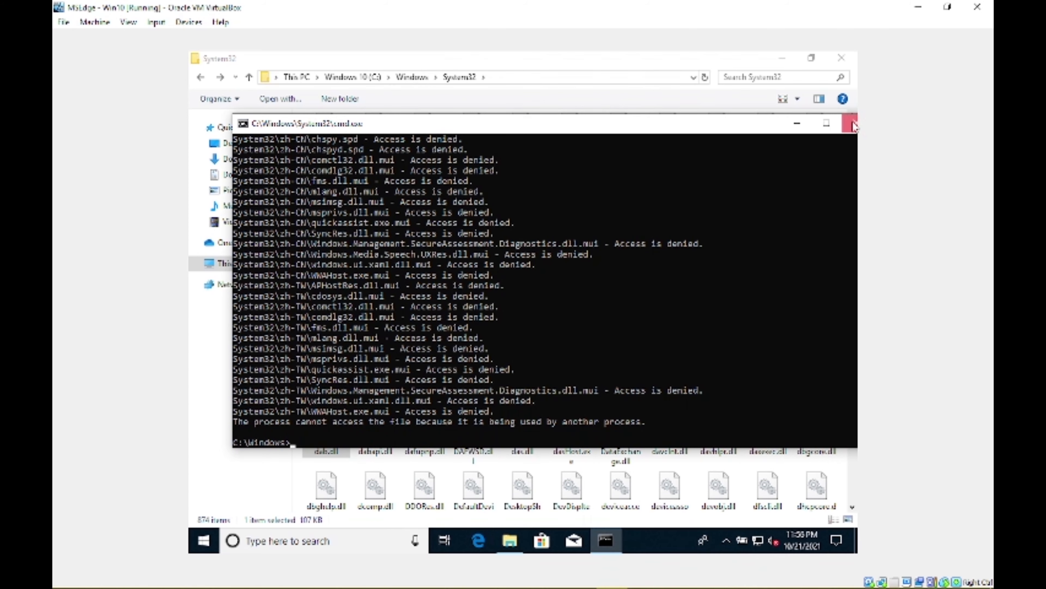
left_click(851, 124)
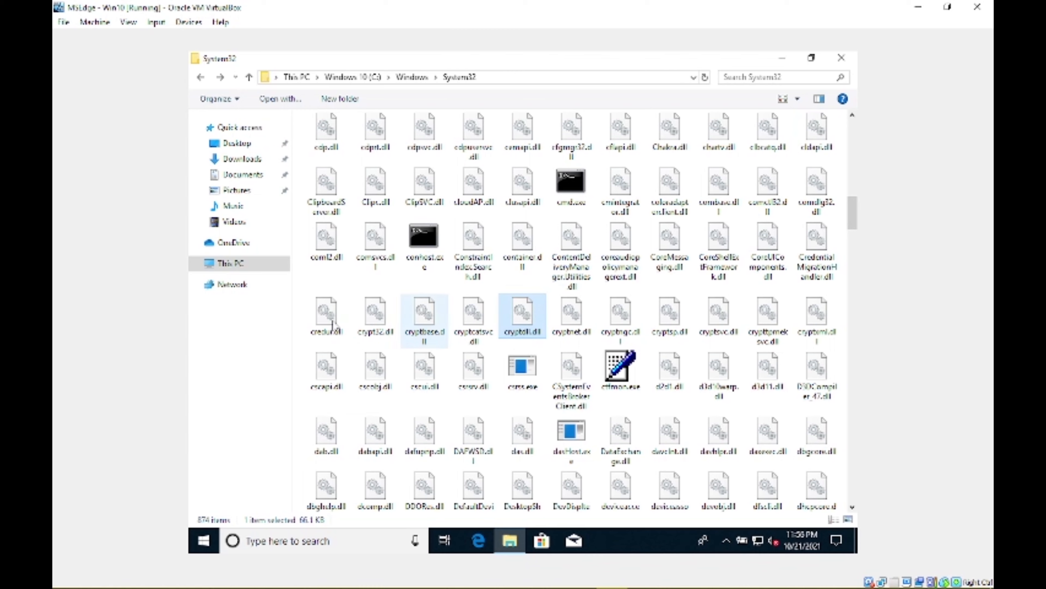
right_click(230, 262)
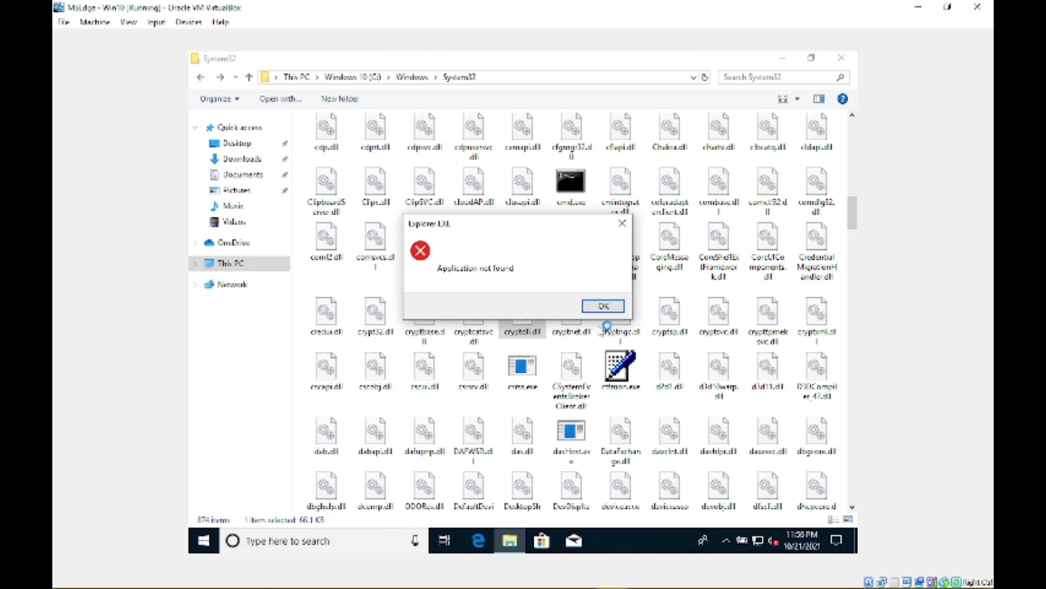
left_click(602, 305)
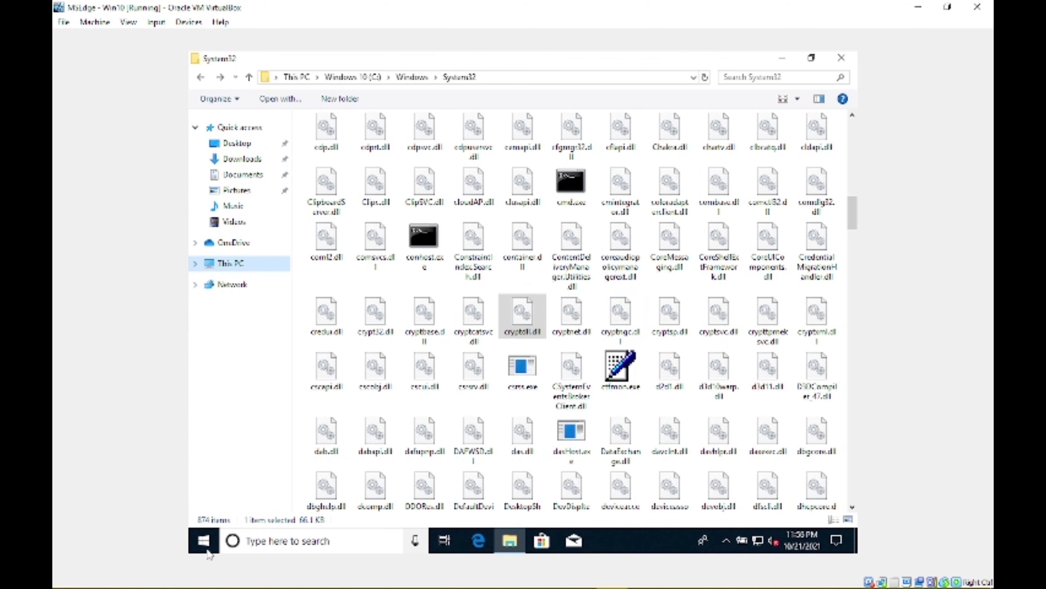
Step: Try Task Manager from the Win+X menu and dismiss its error, then launch and close a blank Edge window
right_click(203, 540)
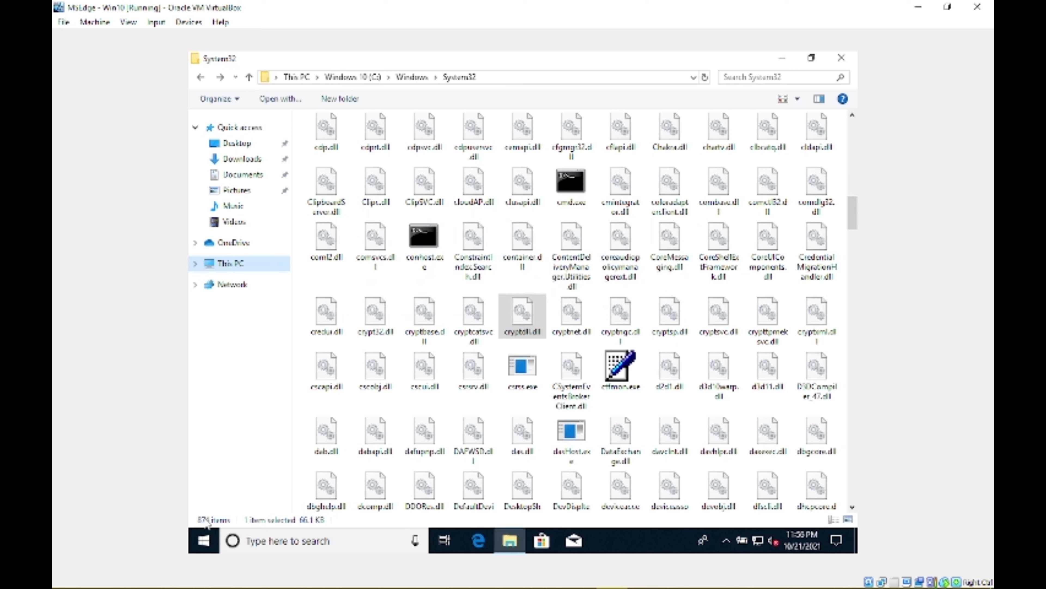
right_click(203, 540)
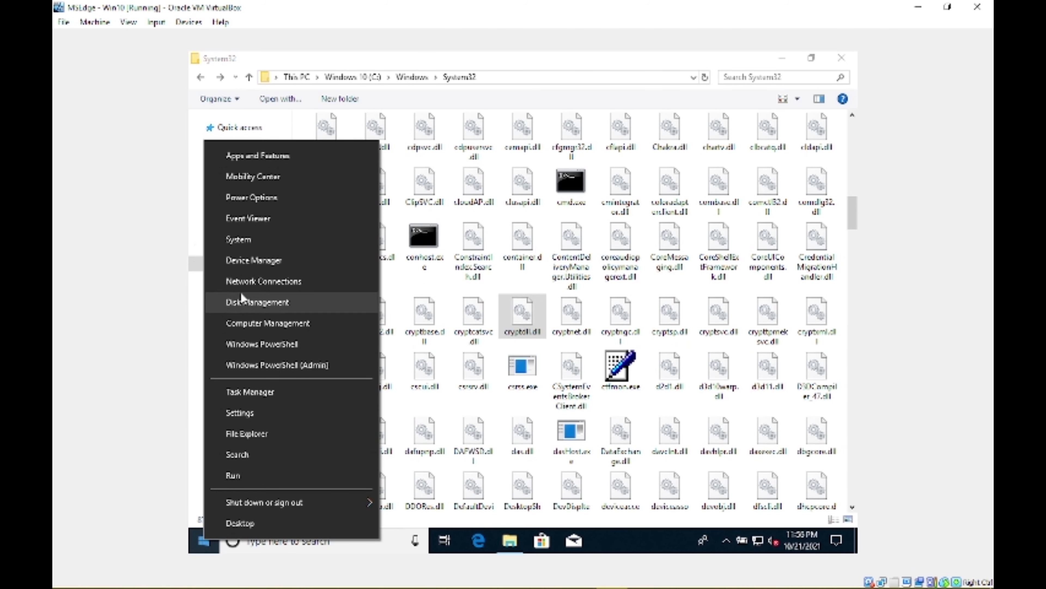
mouse_move(283, 282)
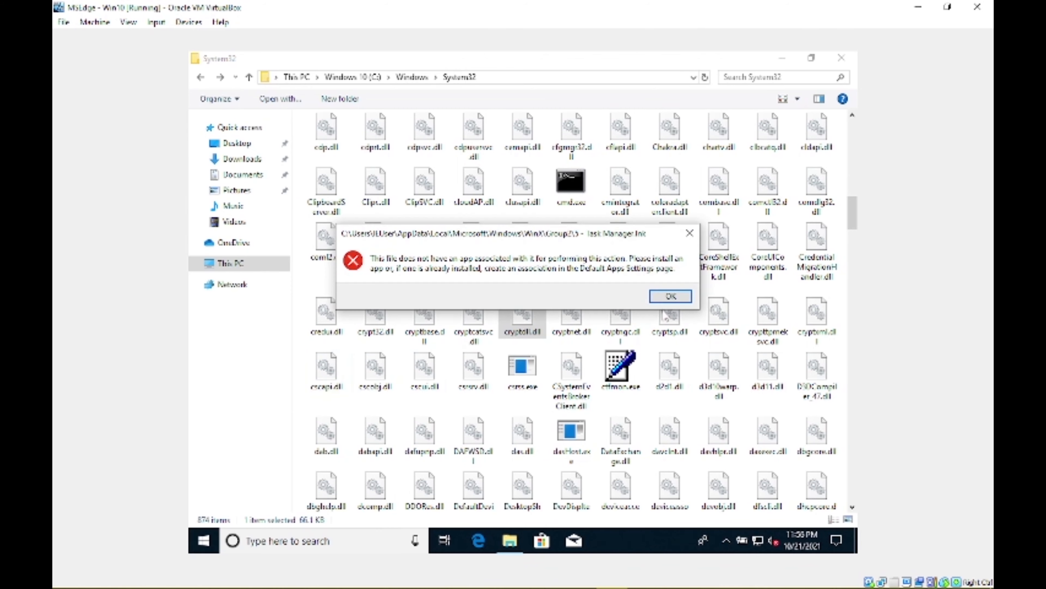
left_click(670, 295)
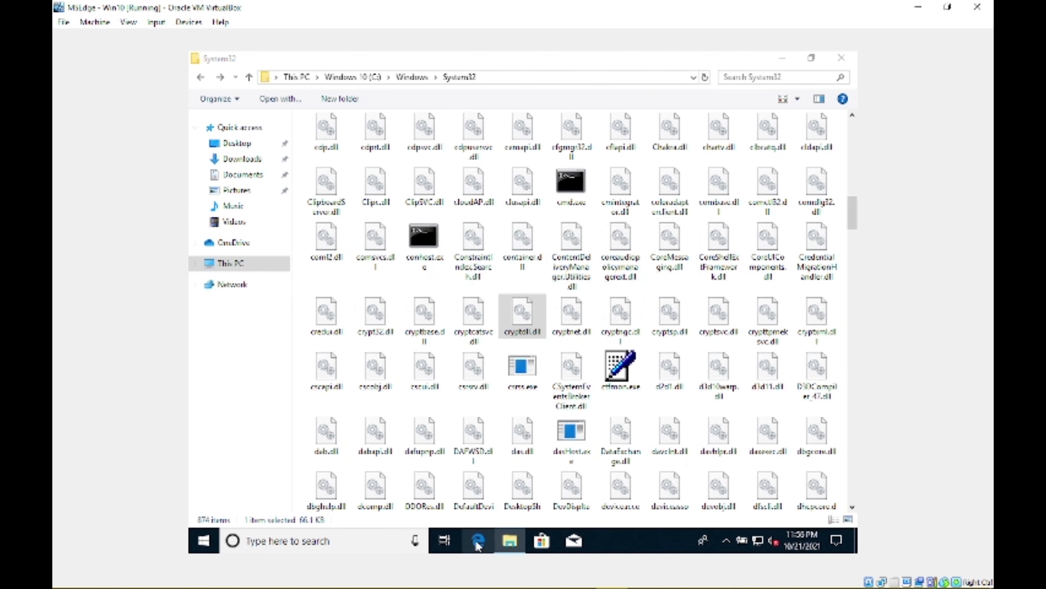
left_click(476, 541)
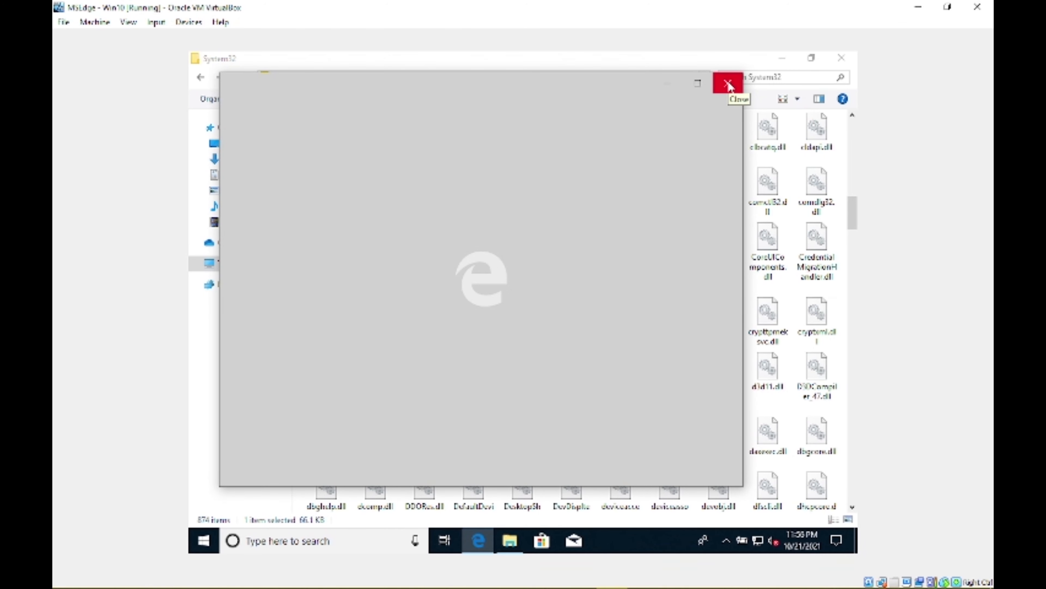
left_click(729, 82)
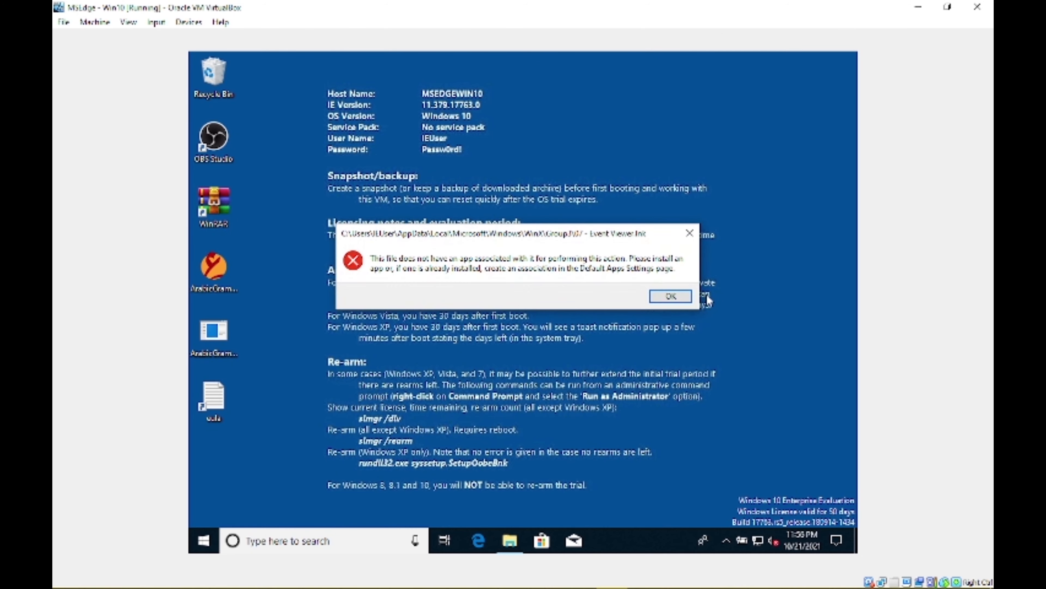
Step: Dismiss the Event Viewer error and bring the System32 File Explorer window back up
left_click(671, 296)
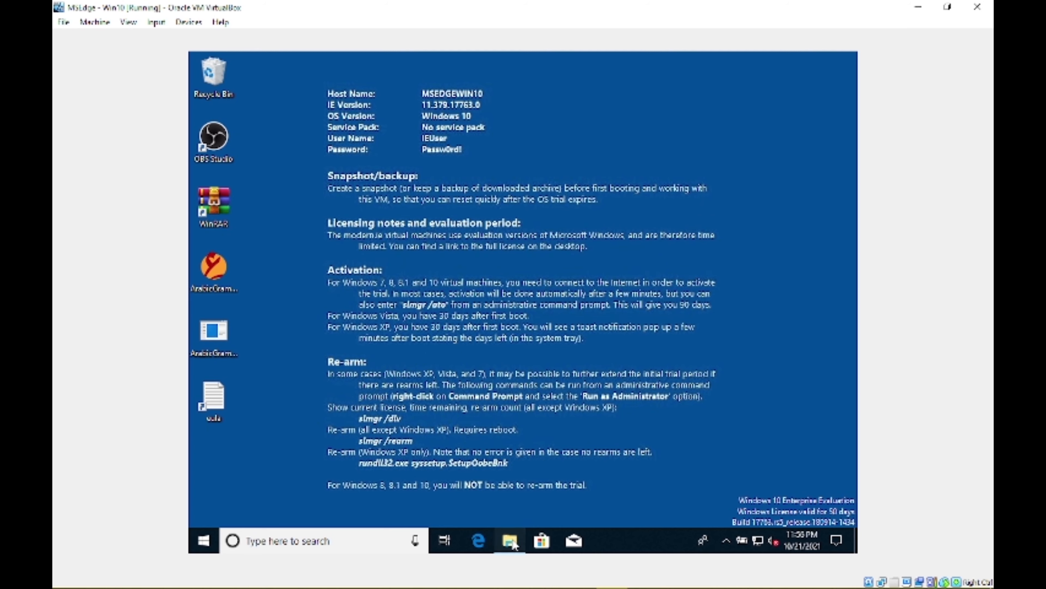
left_click(509, 541)
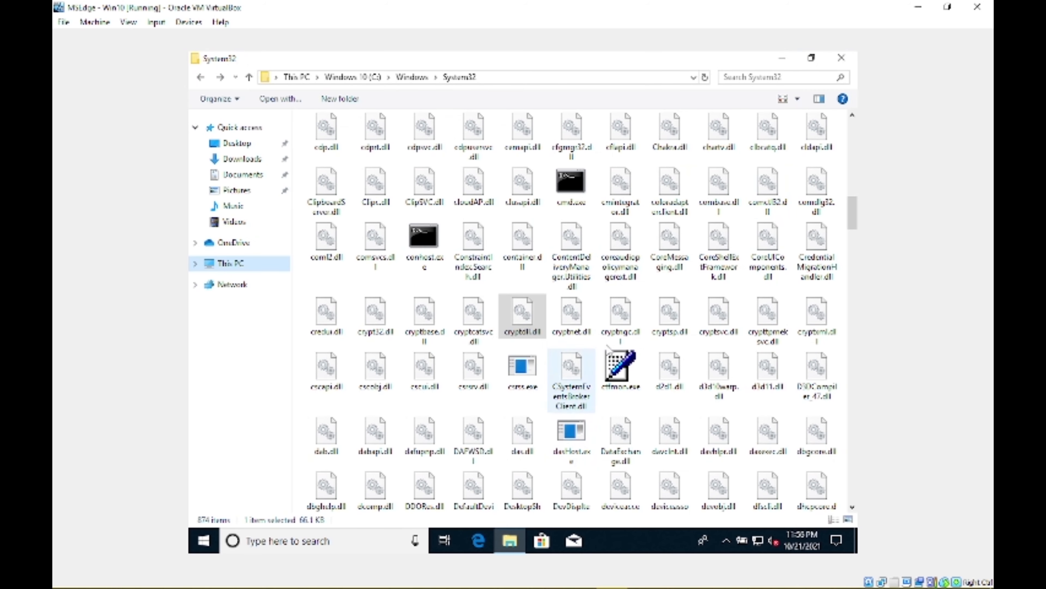
left_click(816, 375)
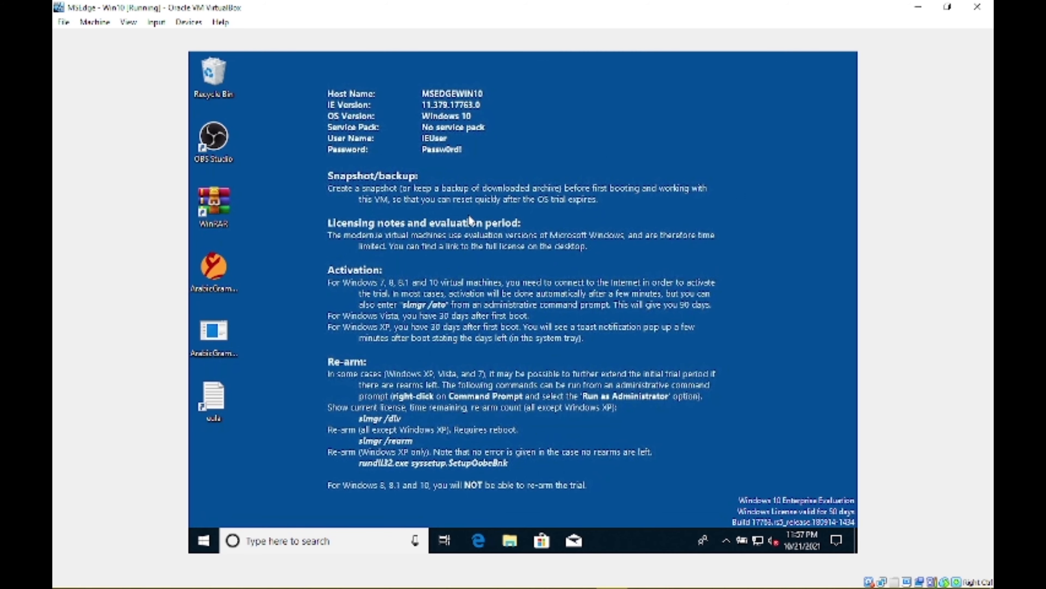
Step: Try Display settings from the desktop context menu and bring up the Start menu
right_click(425, 403)
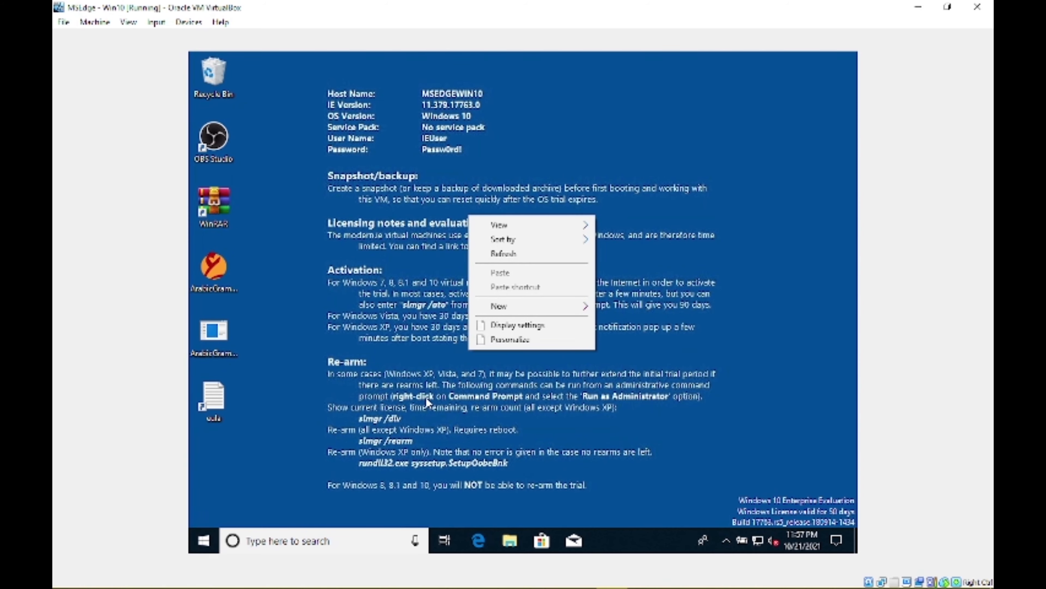
mouse_move(532, 325)
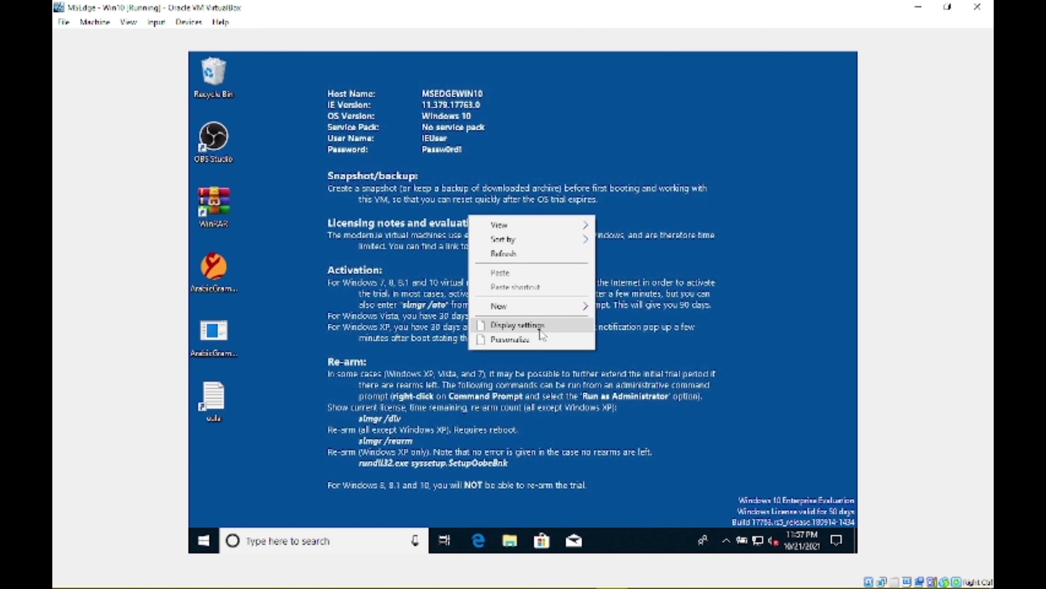
left_click(203, 541)
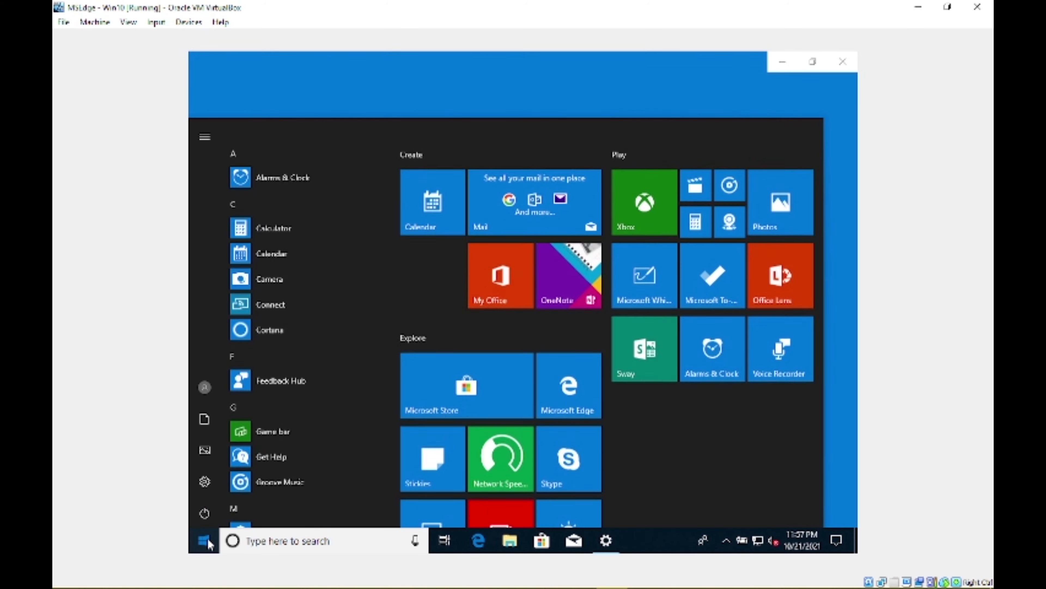
left_click(204, 512)
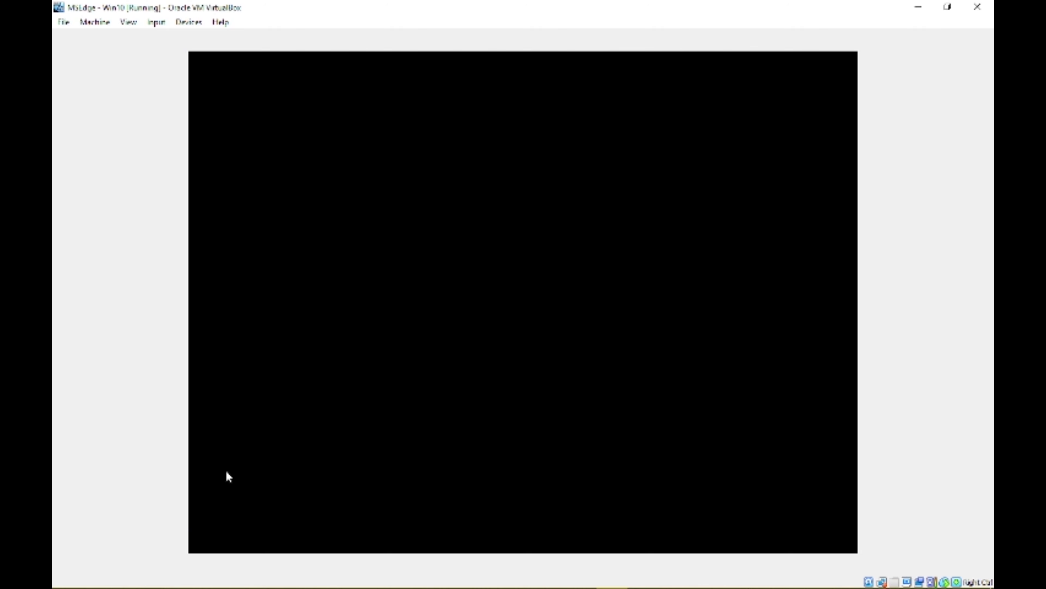
mouse_move(429, 266)
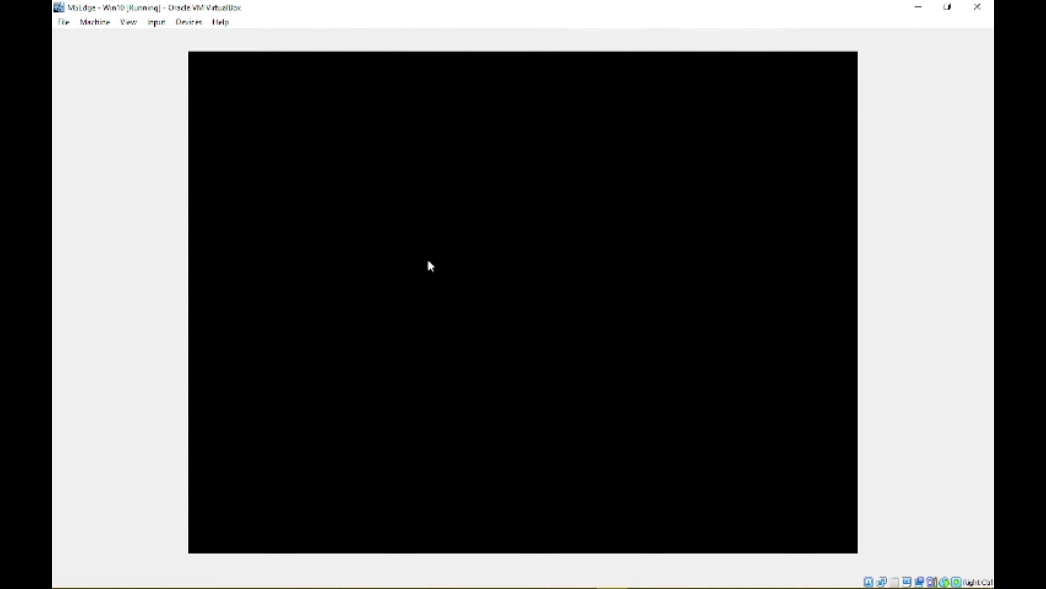
mouse_move(566, 255)
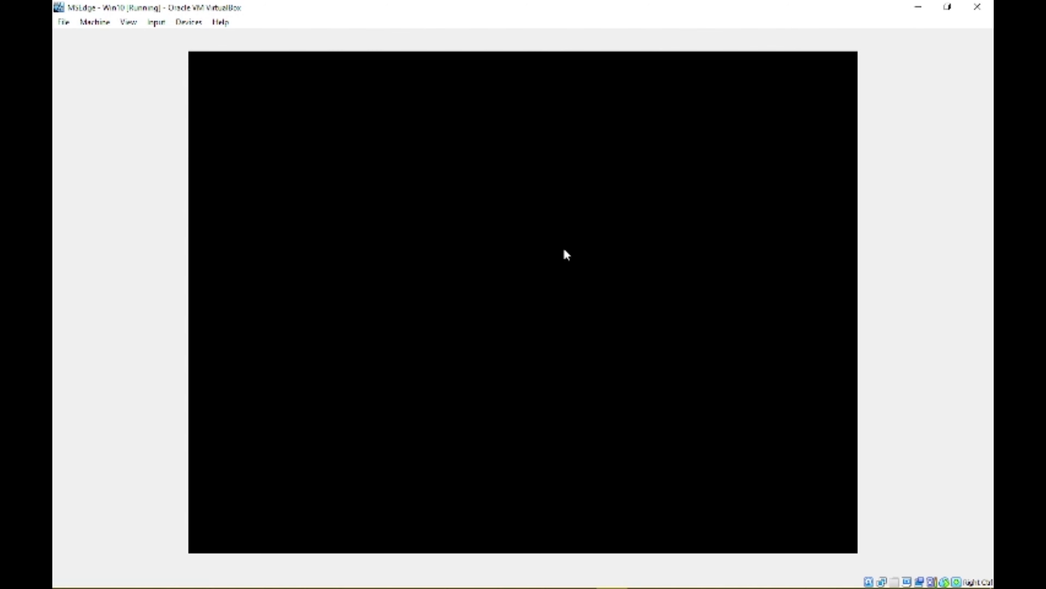
mouse_move(588, 224)
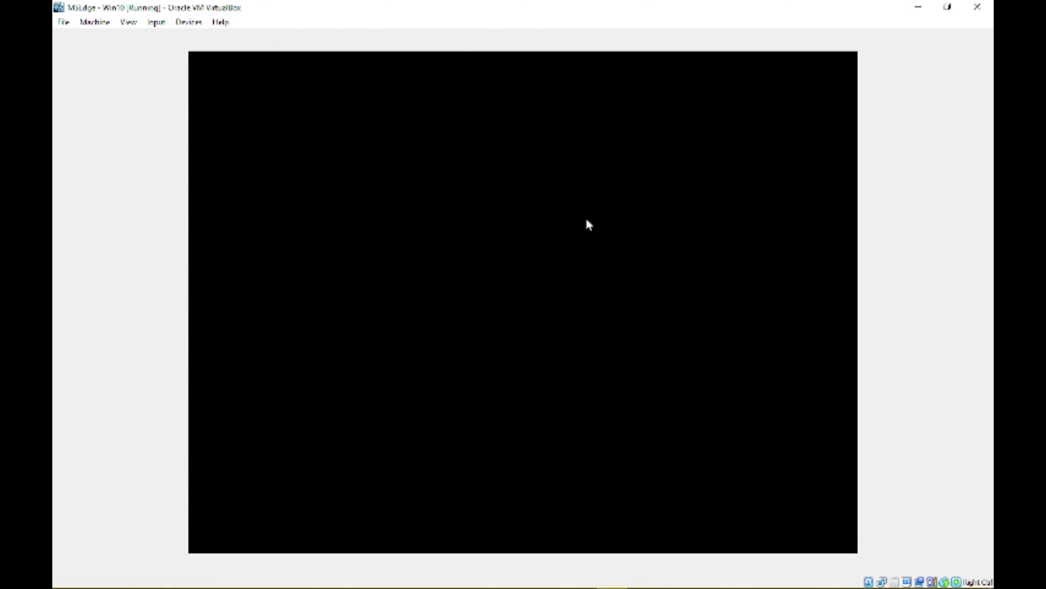
mouse_move(567, 14)
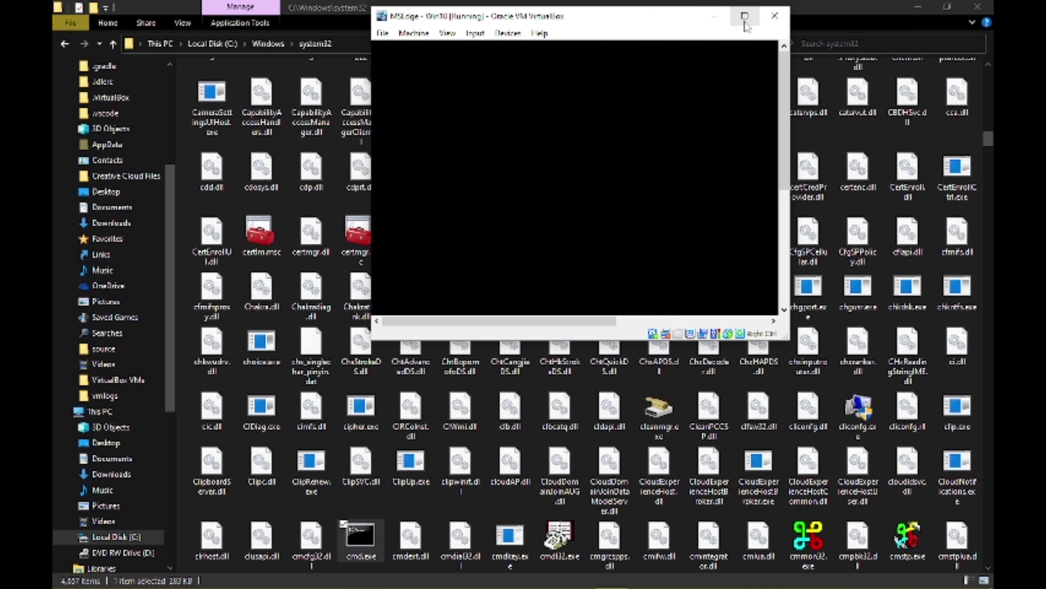
Step: Maximize the VirtualBox window while the restarted guest's display stays black
left_click(745, 15)
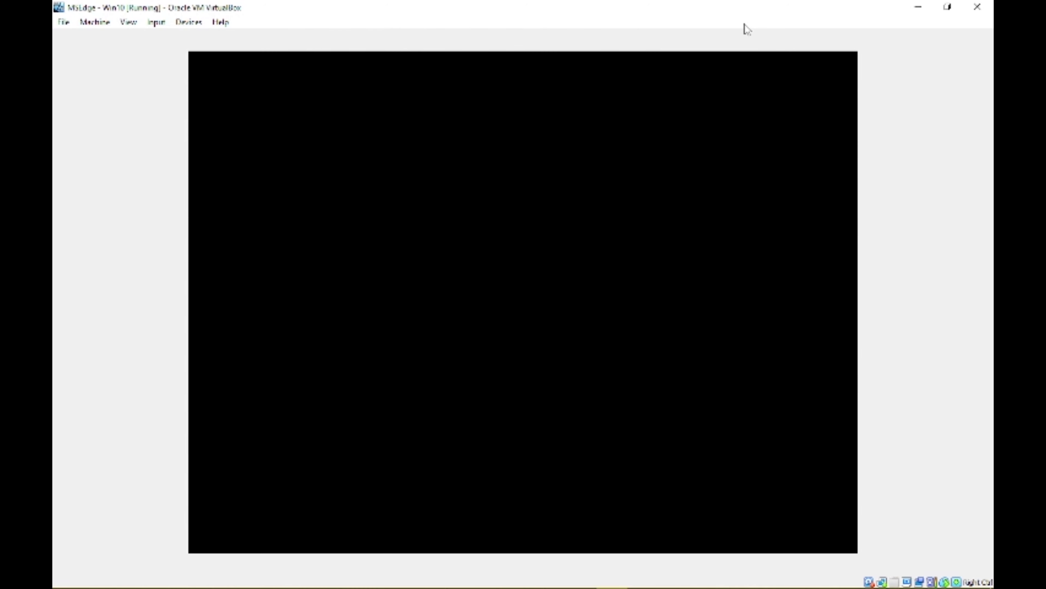
mouse_move(493, 6)
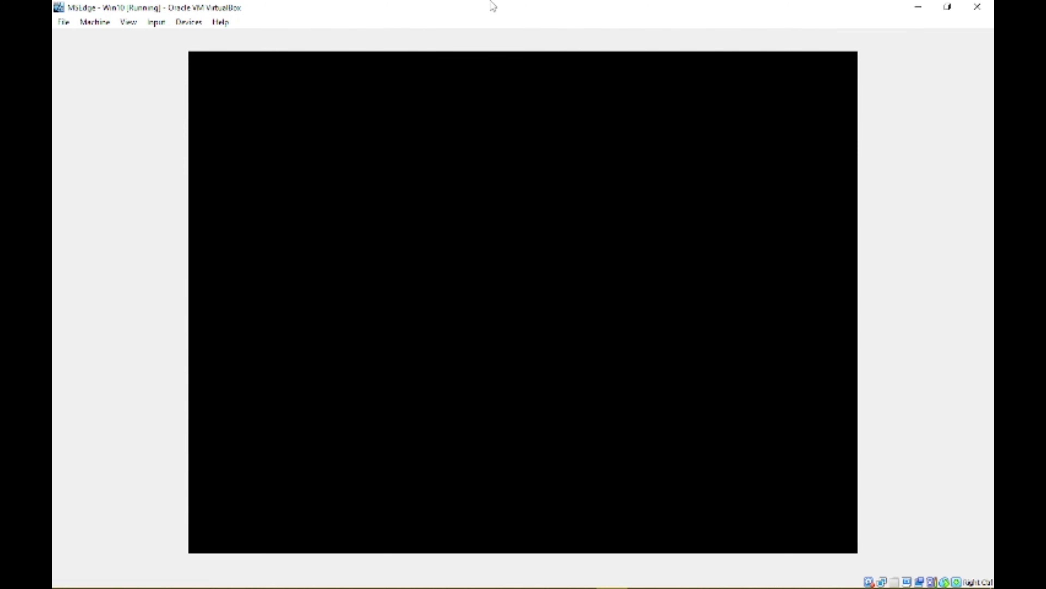